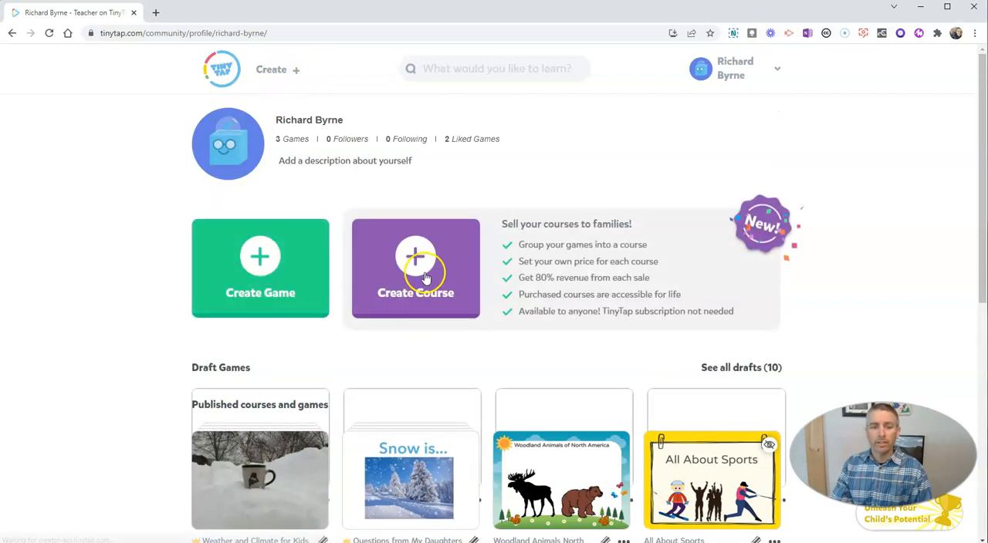
Step: Open the new course form from Create Course on the profile page
{"action": "left_click", "coordinate": [415, 268]}
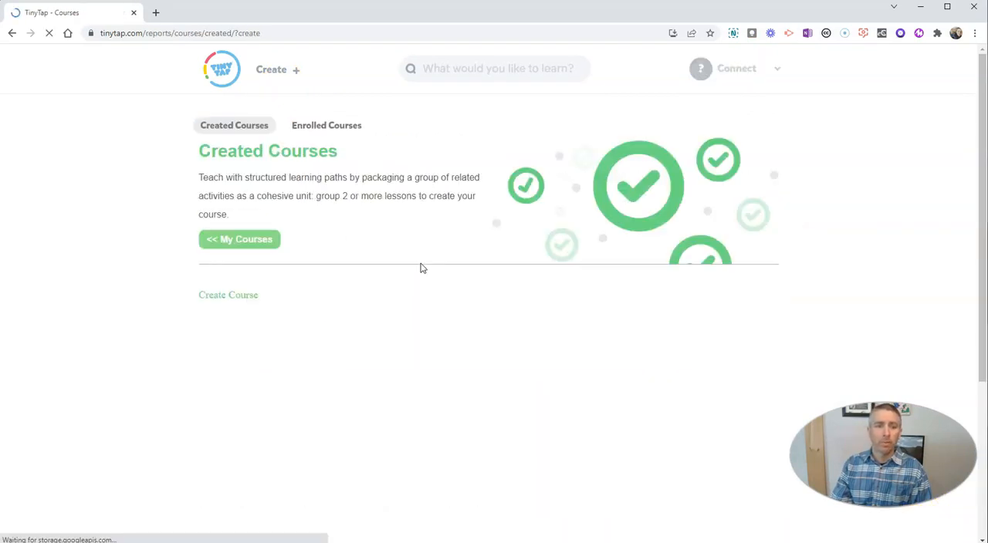
{"action": "left_click", "coordinate": [228, 295]}
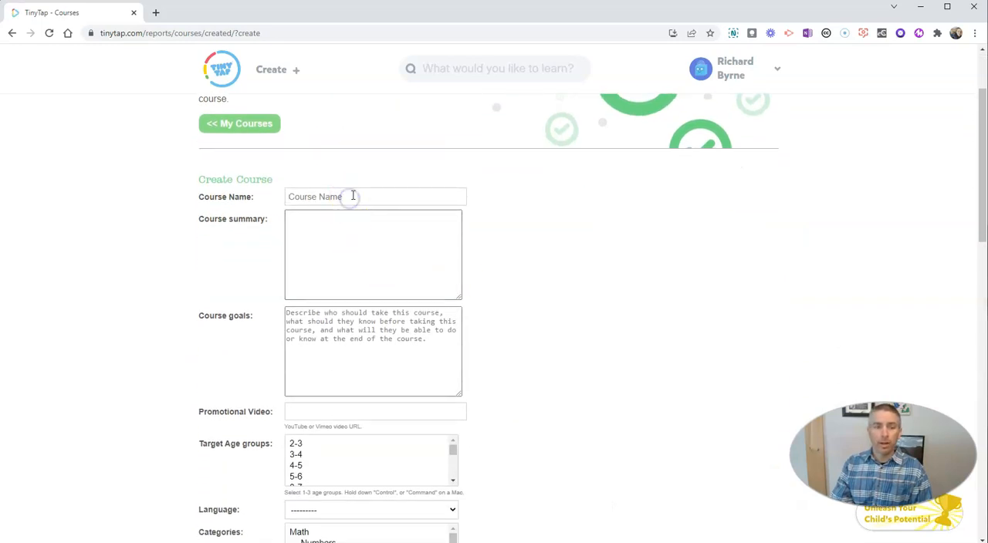
Step: Name the course 'Questions from My Daughters About Weather' and write its summary about her weather questions
{"action": "left_click", "coordinate": [374, 197]}
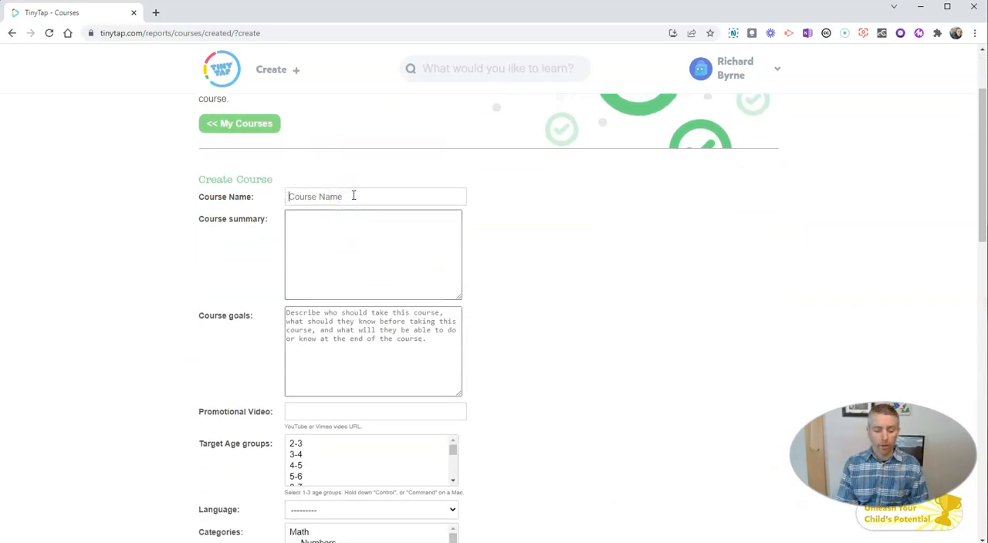
{"action": "type", "text": "Questions from My Daughters About Wea"}
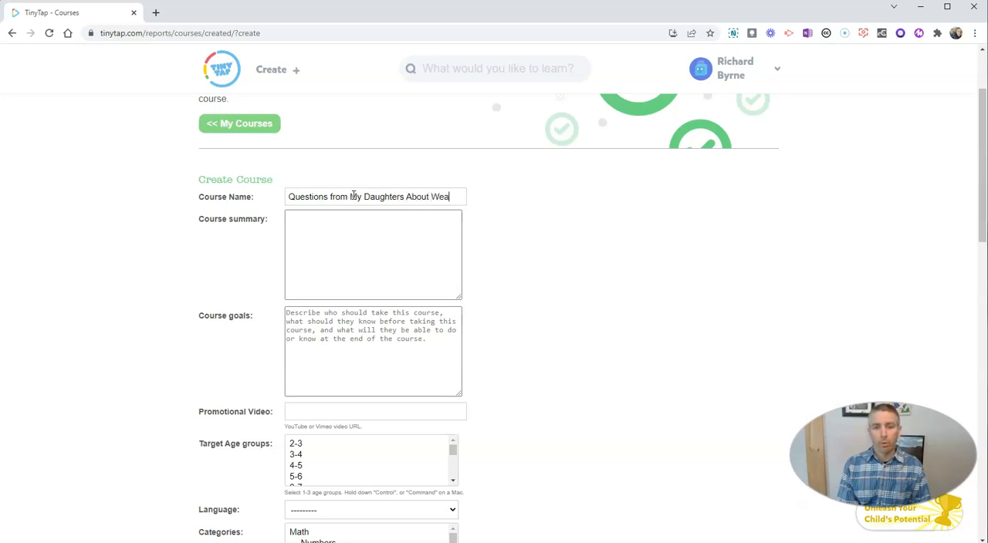
{"action": "left_click", "coordinate": [316, 220]}
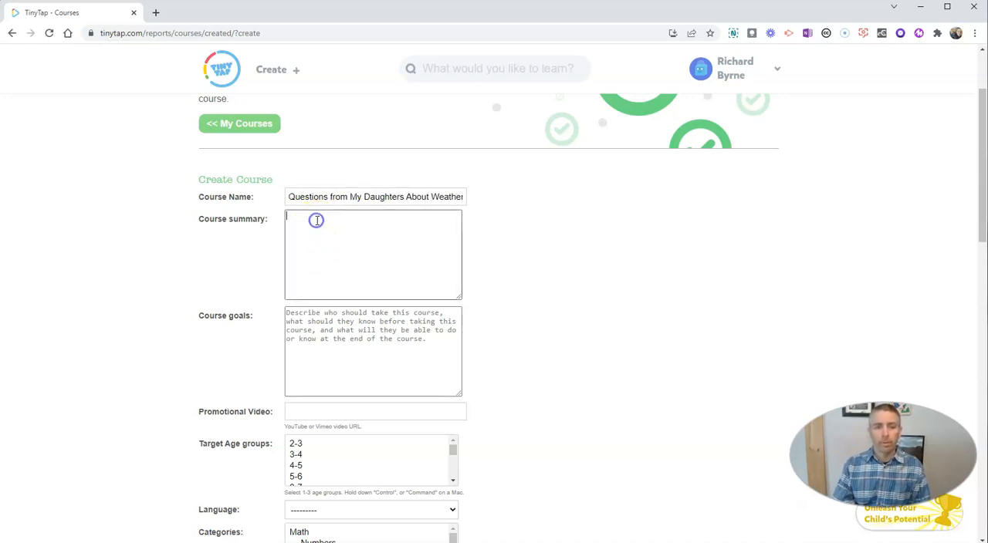
{"action": "type", "text": "This"}
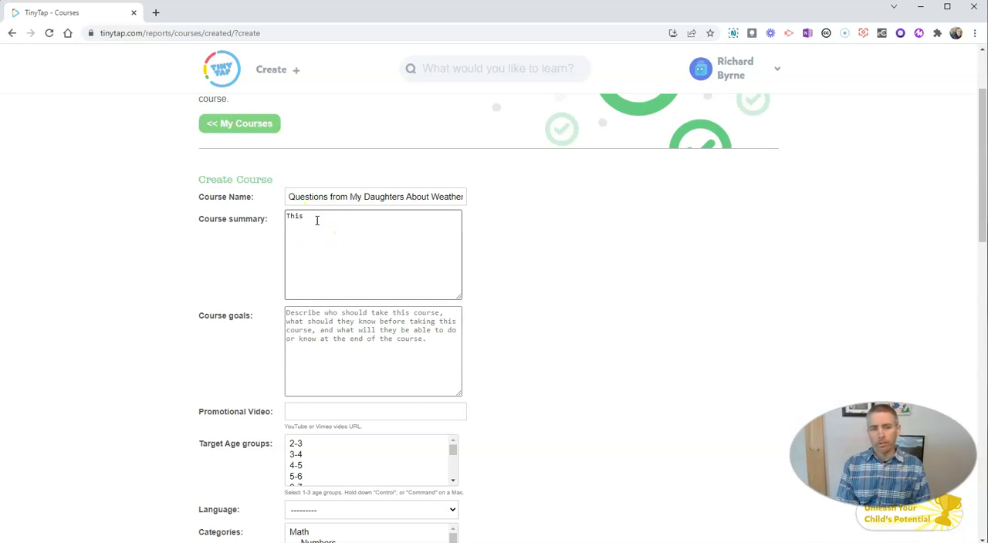
{"action": "type", "text": "is a c"}
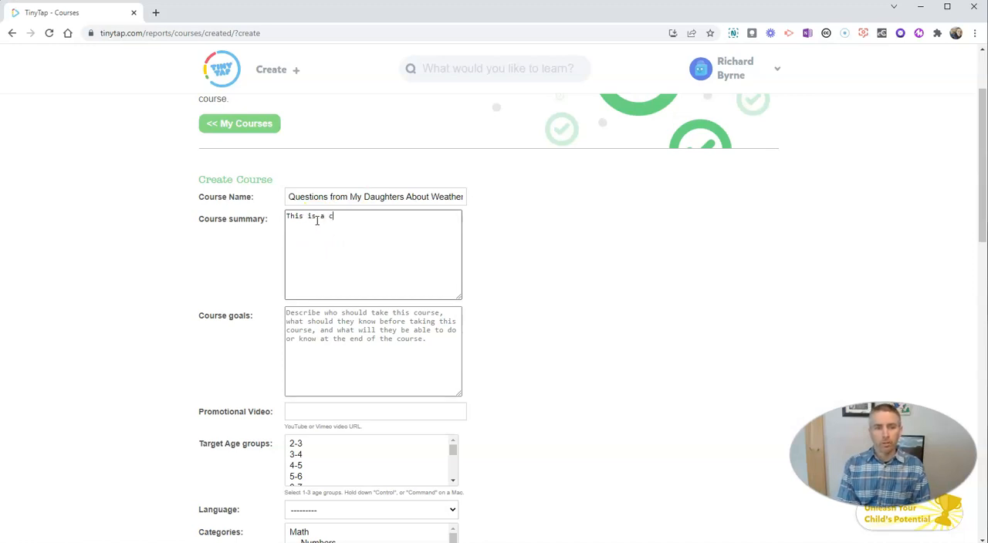
{"action": "type", "text": "ourse based on"}
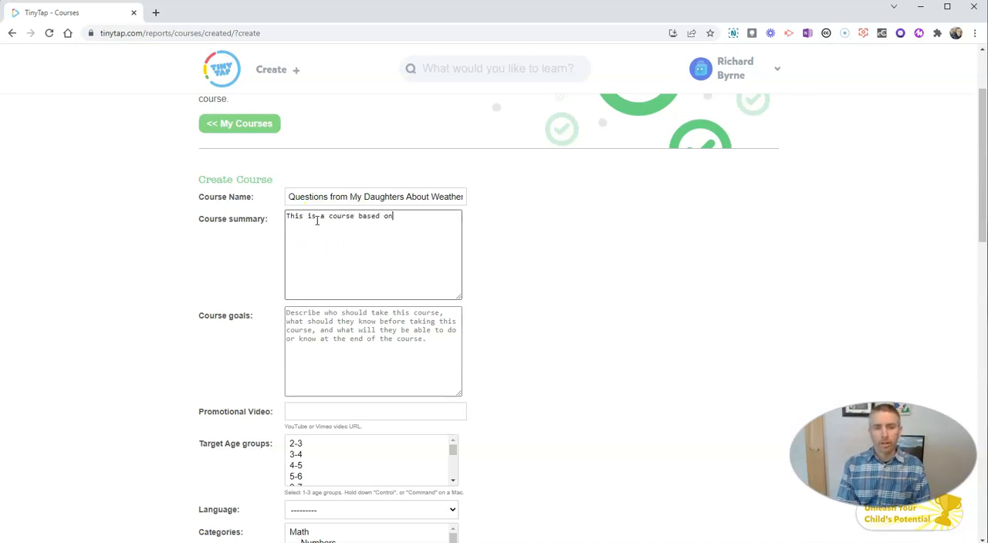
{"action": "type", "text": "questions that"}
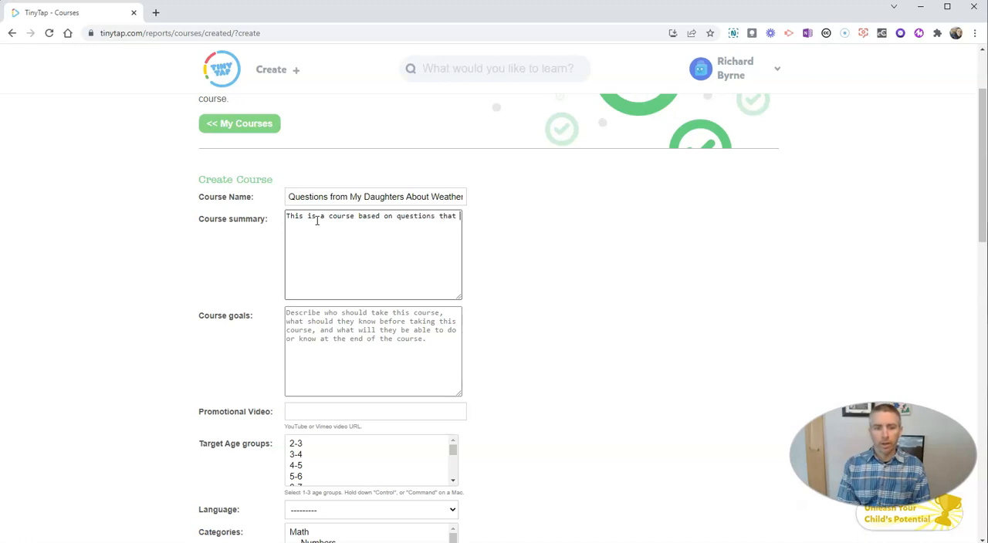
{"action": "type", "text": "my preschool"}
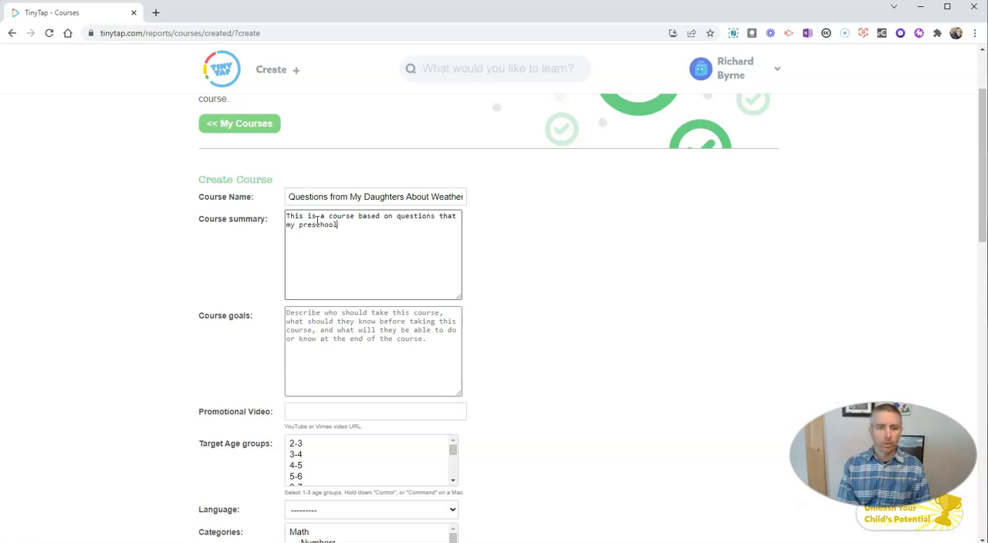
{"action": "type", "text": "age daughters have asked me about weat"}
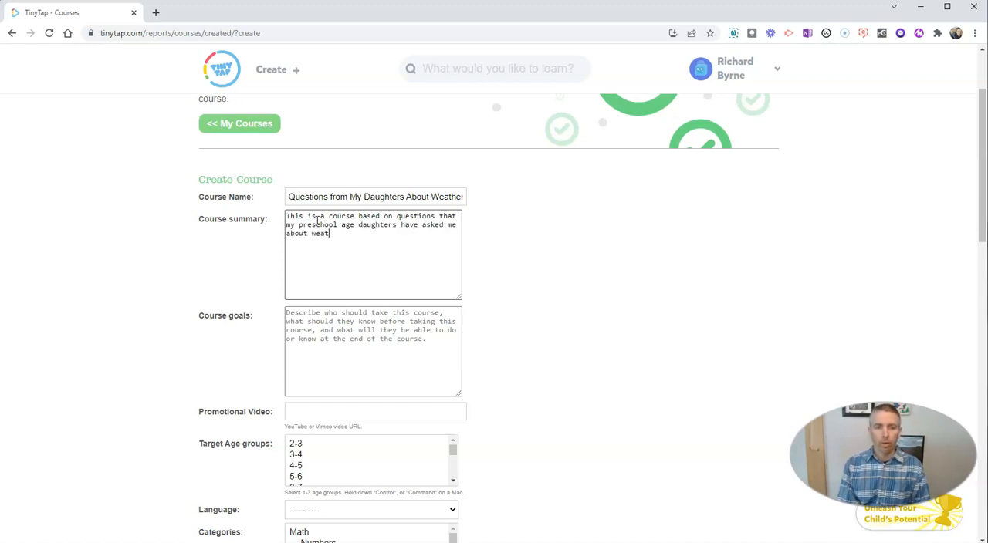
{"action": "type", "text": "her and climate."}
{"action": "left_click", "coordinate": [373, 352]}
{"action": "type", "text": "To"}
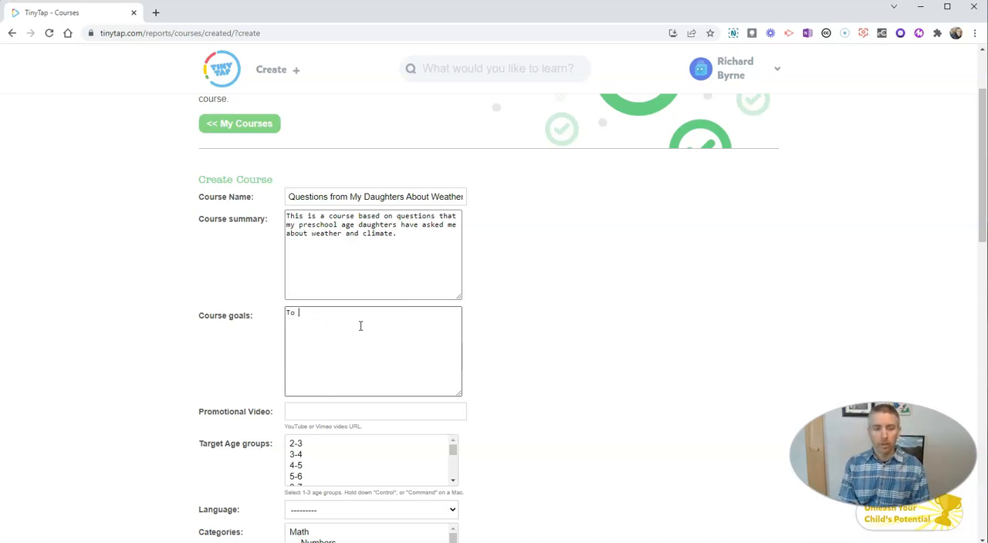
Step: Write the course goals about helping preschool students learn about weather and climate
{"action": "type", "text": "help preschool age sutd"}
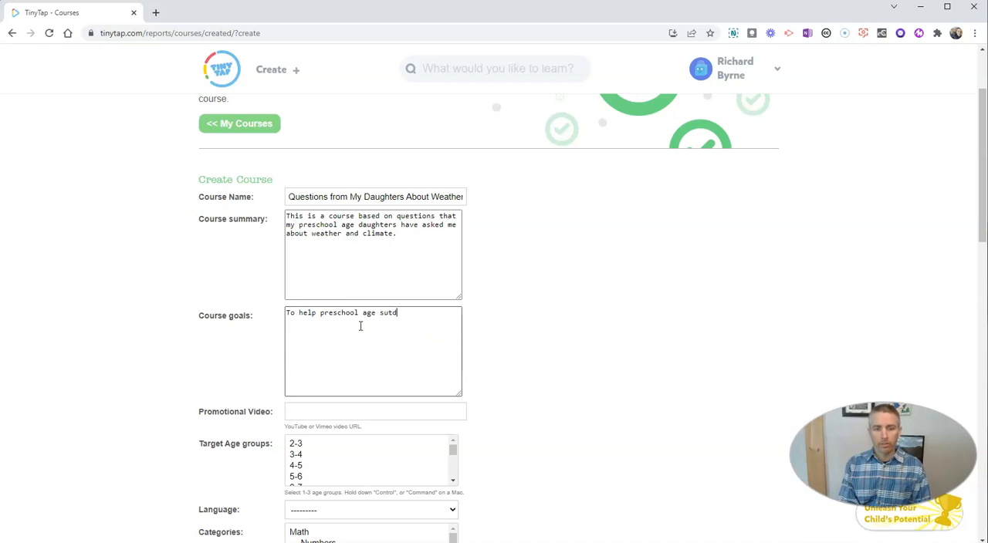
{"action": "type", "text": "students understand the basics of w"}
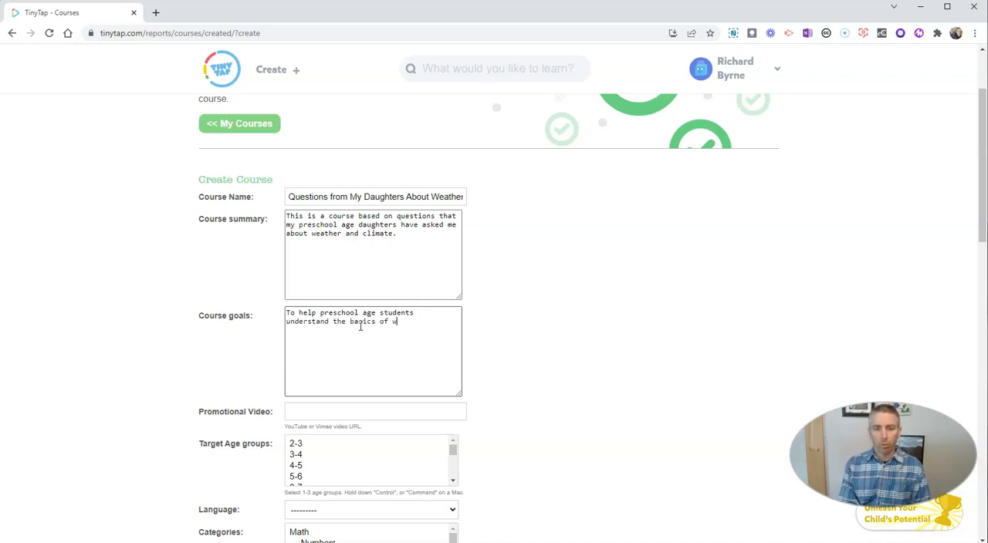
{"action": "type", "text": "eather and c"}
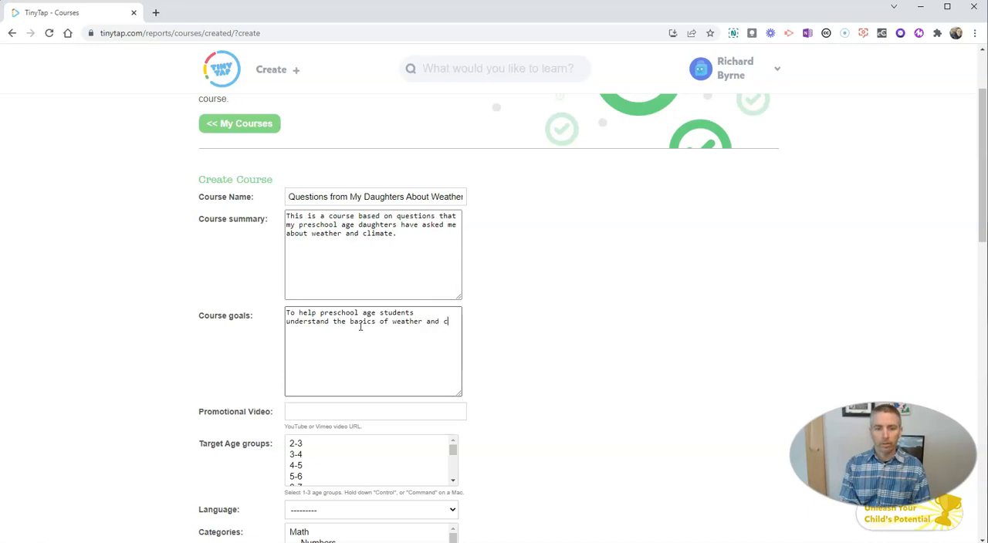
{"action": "type", "text": "limate."}
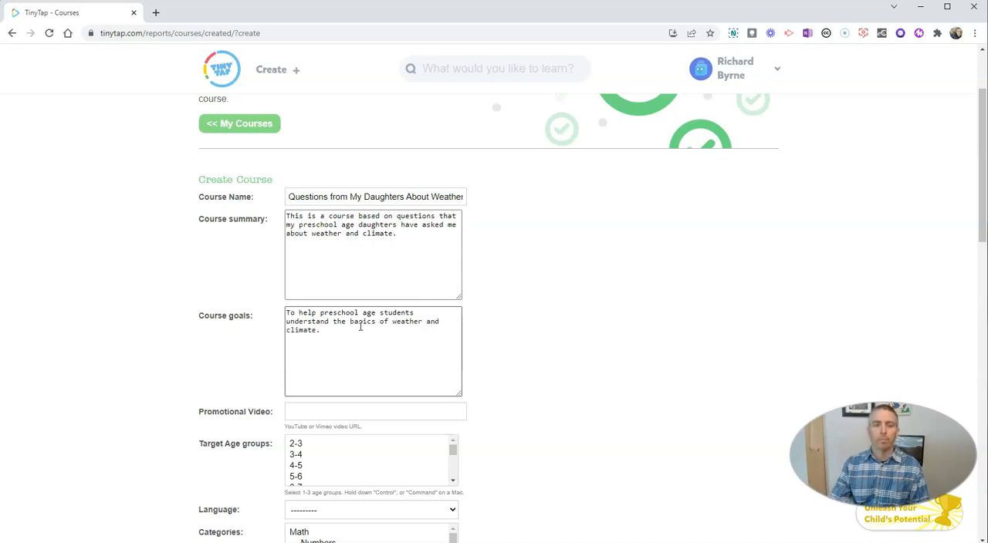
Step: Set the target age groups to cover ages 2–5
{"action": "scroll", "scroll_direction": "down", "scroll_amount": 3}
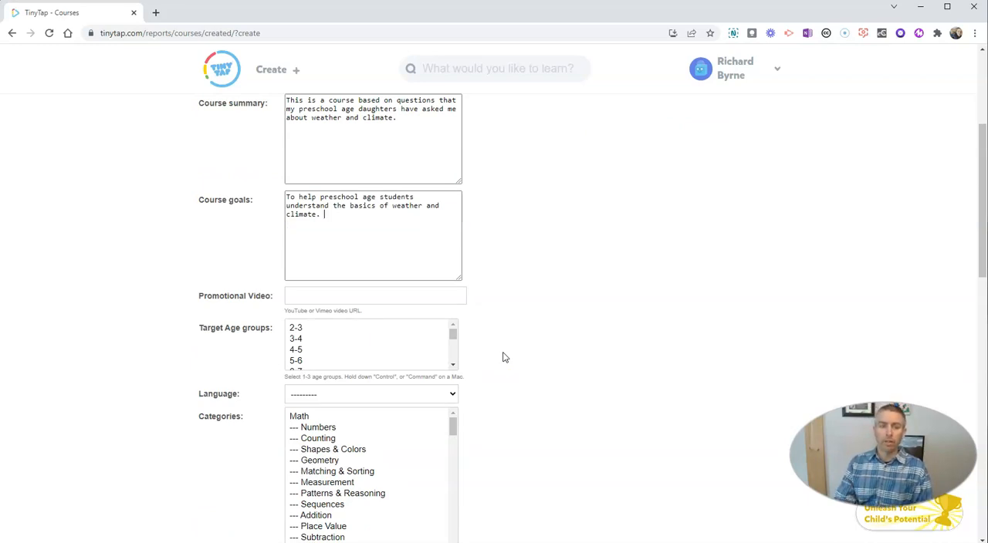
{"action": "left_click", "coordinate": [345, 296]}
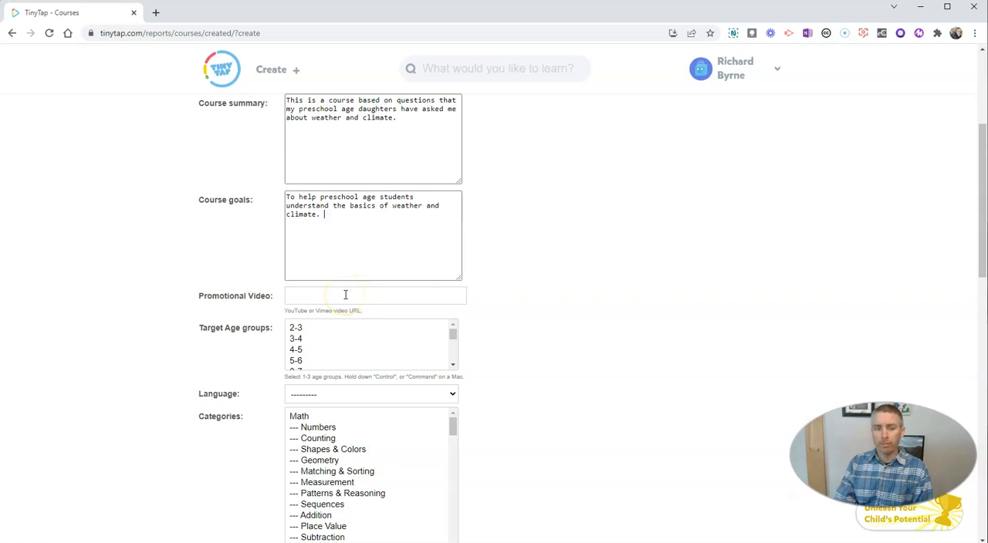
{"action": "mouse_move", "coordinate": [309, 298]}
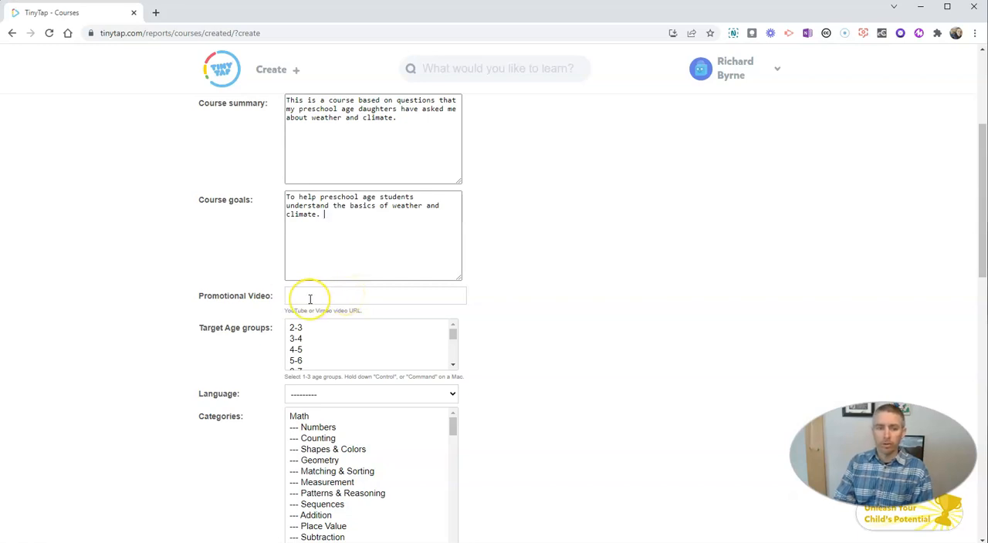
{"action": "scroll", "scroll_direction": "down", "scroll_amount": 3}
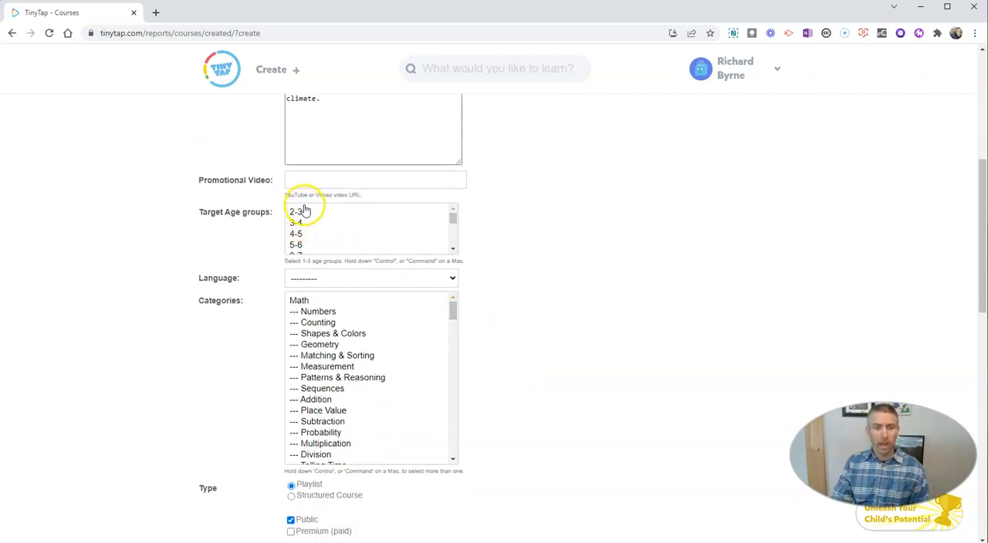
{"action": "left_click", "coordinate": [297, 212]}
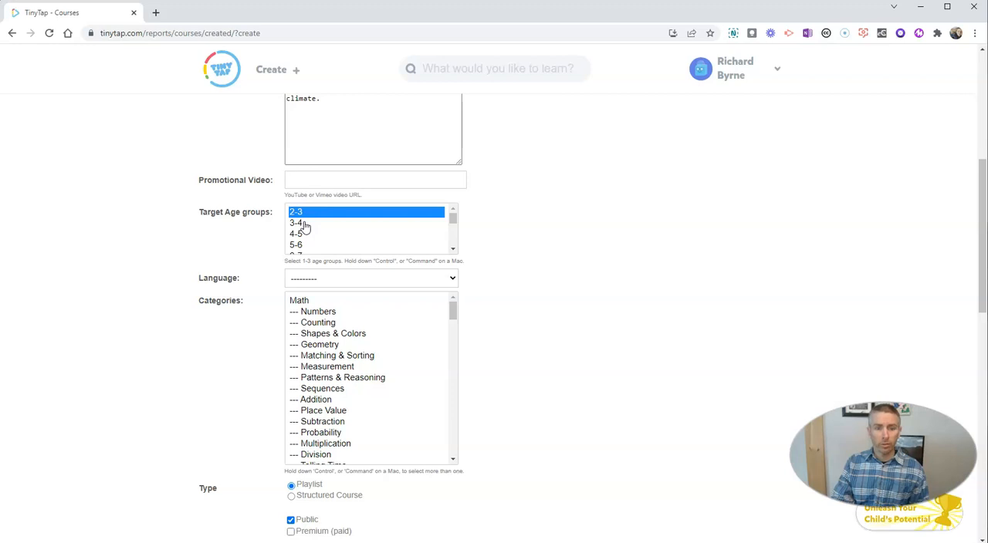
{"action": "left_click", "coordinate": [297, 234]}
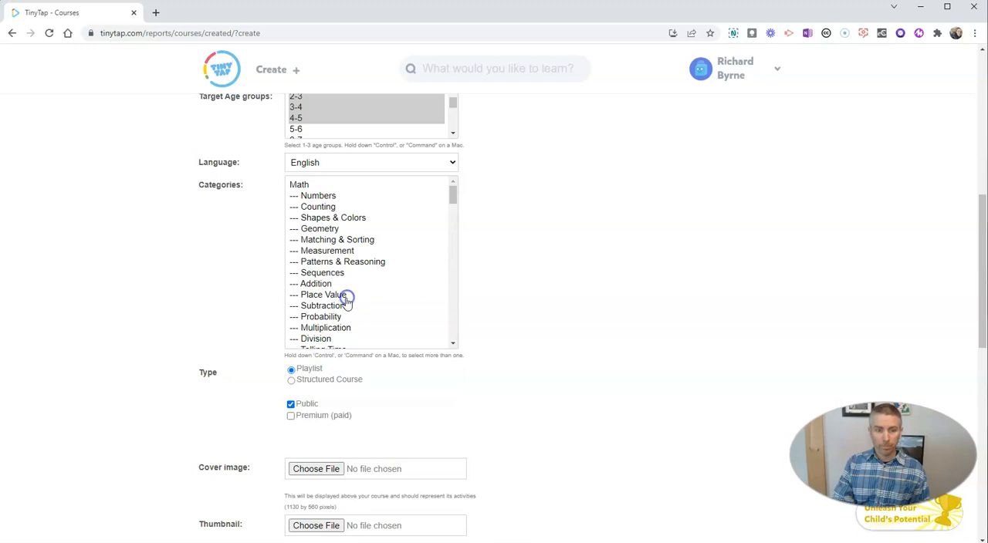
Step: Tag the course with the Weather and Earth categories and uncheck Public
{"action": "scroll", "scroll_direction": "down", "scroll_amount": 3}
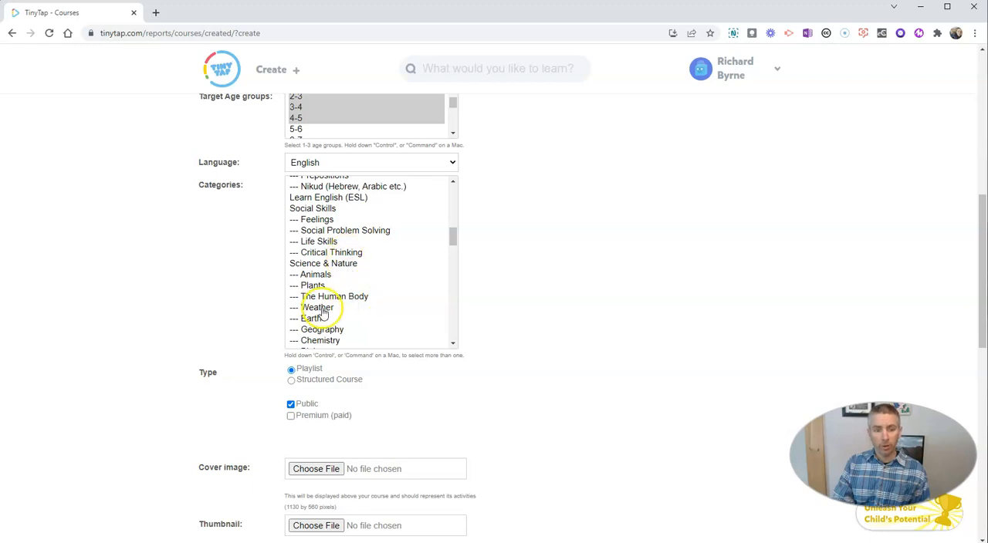
{"action": "left_click", "coordinate": [317, 308]}
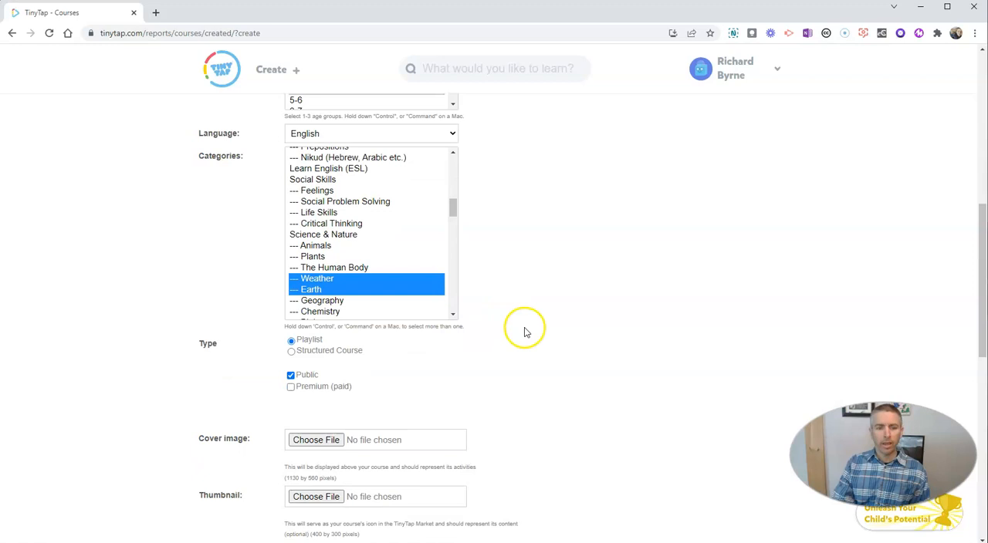
{"action": "scroll", "scroll_direction": "down", "scroll_amount": 3}
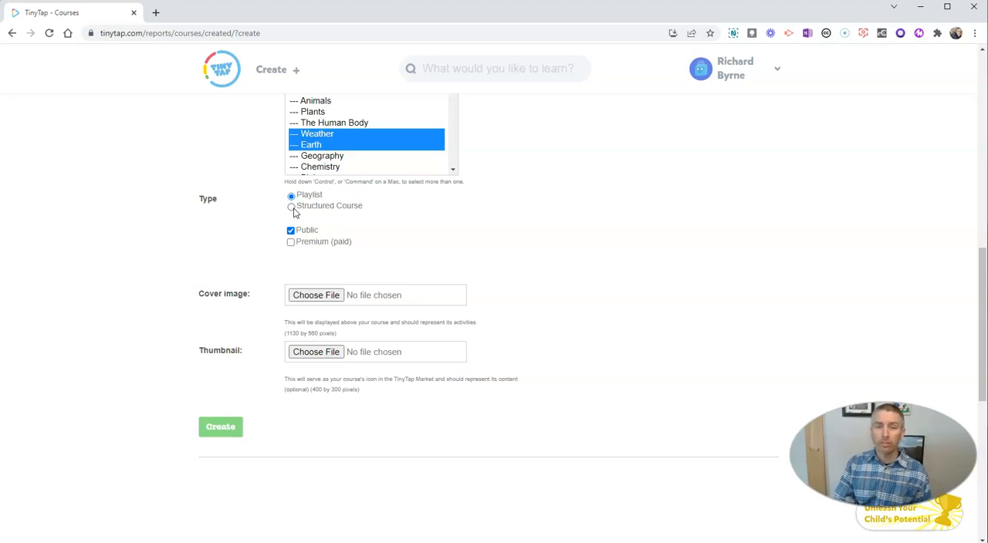
{"action": "mouse_move", "coordinate": [295, 214]}
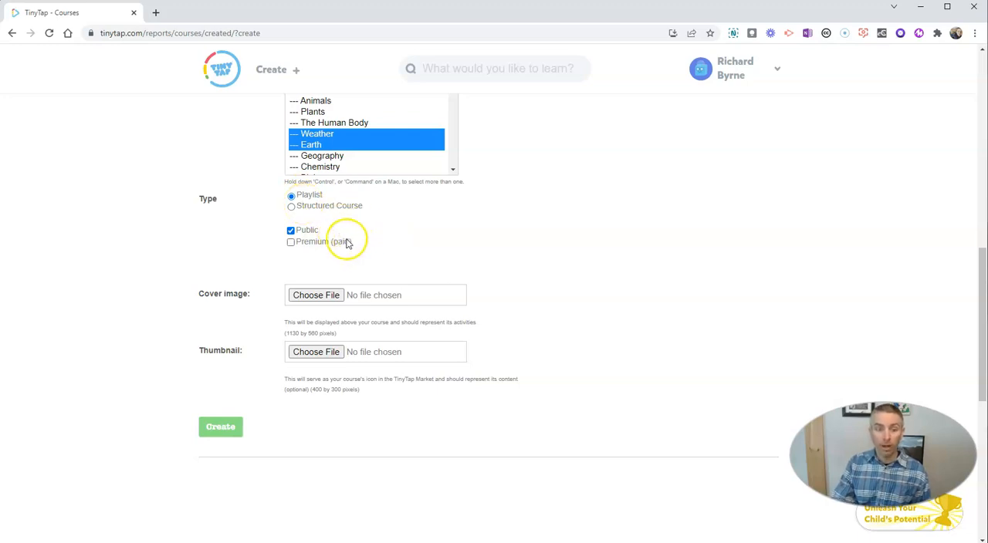
{"action": "left_click", "coordinate": [291, 230]}
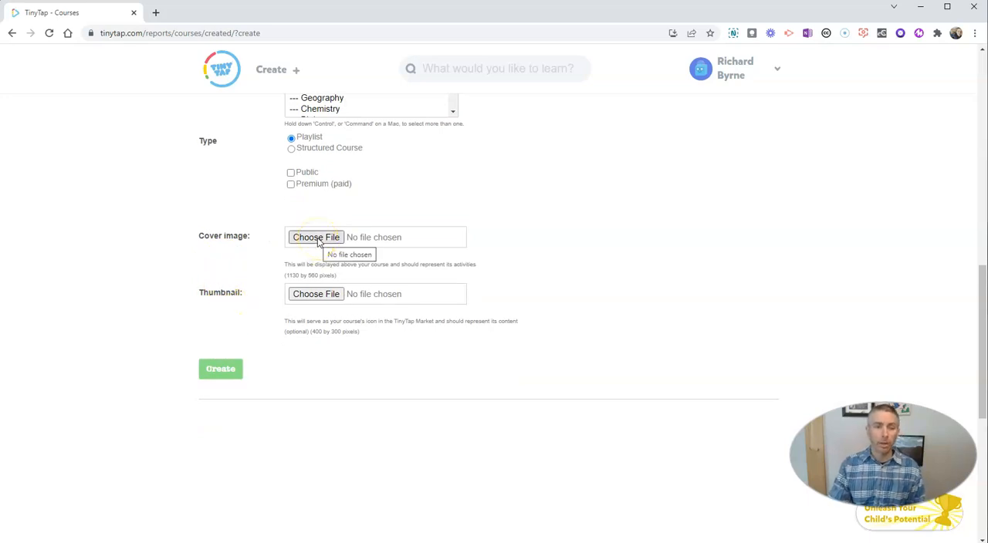
Step: Use the Mt. A mountain photo from Demos as cover image and create the course
{"action": "left_click", "coordinate": [315, 237]}
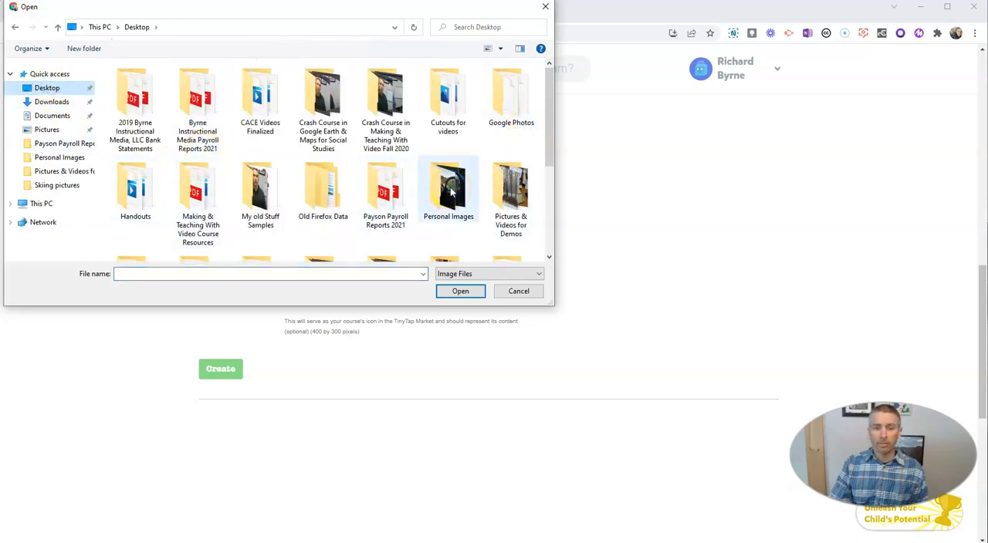
{"action": "left_click", "coordinate": [511, 185]}
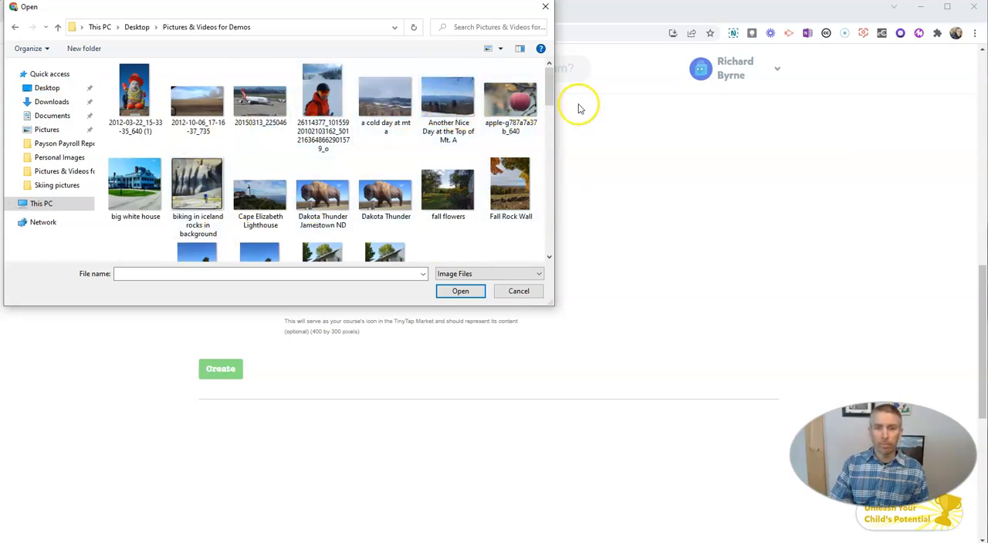
{"action": "left_click", "coordinate": [448, 97]}
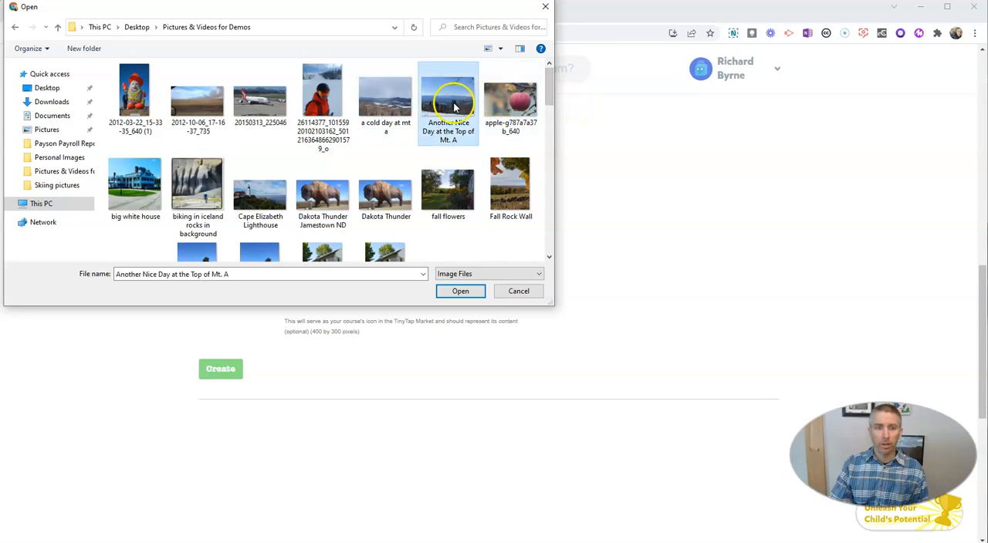
{"action": "left_click", "coordinate": [460, 291]}
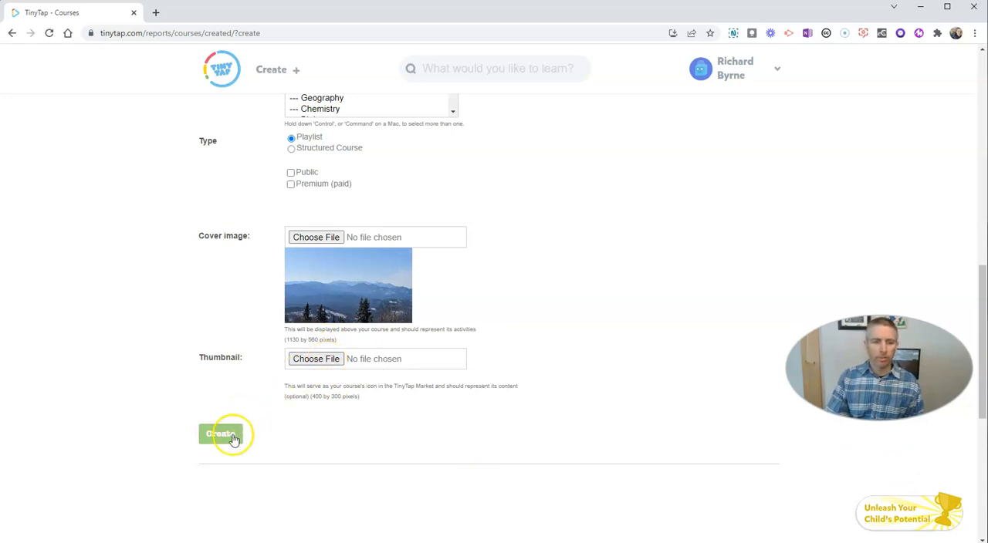
{"action": "left_click", "coordinate": [224, 434]}
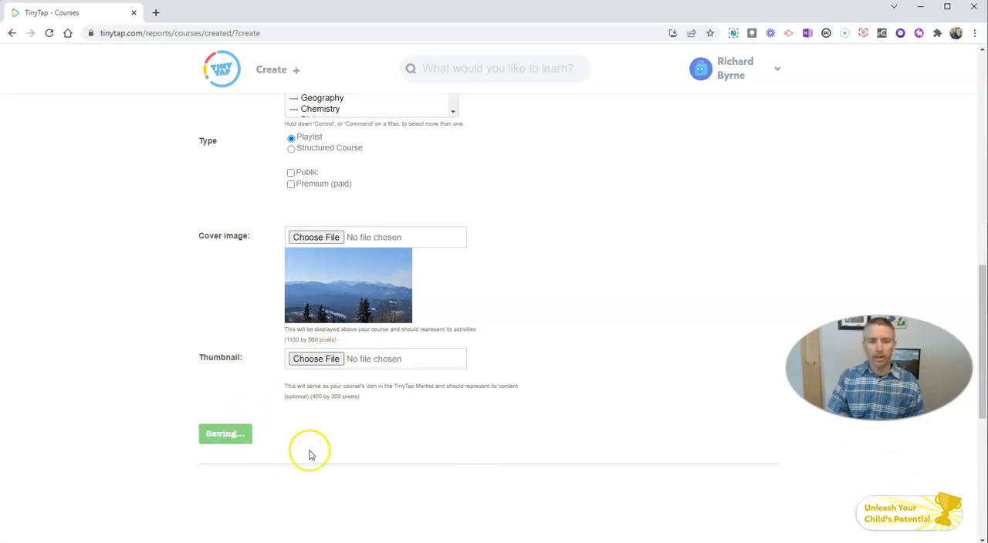
{"action": "left_click", "coordinate": [225, 434]}
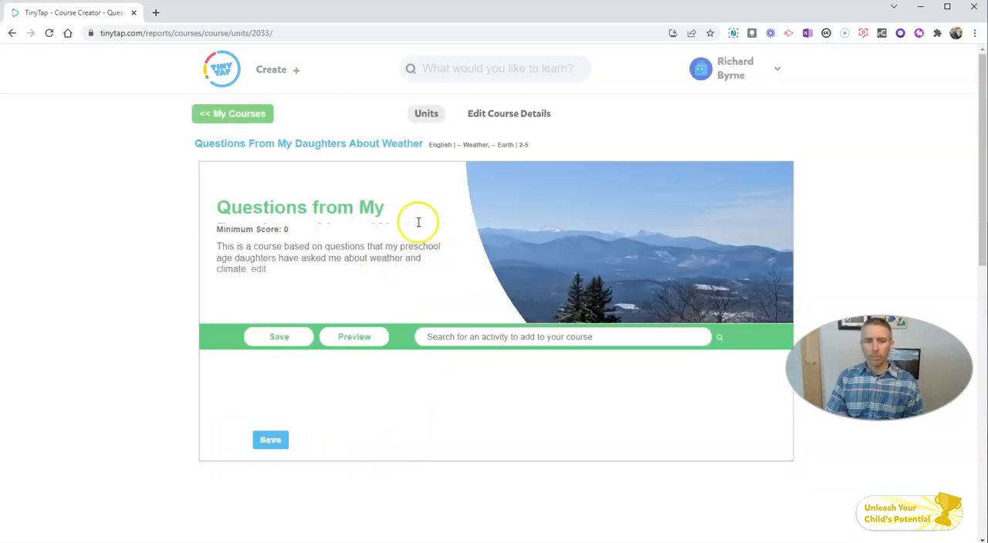
Step: Search activities for 'snow' and add the first Snow activity
{"action": "scroll", "scroll_direction": "down", "scroll_amount": 3}
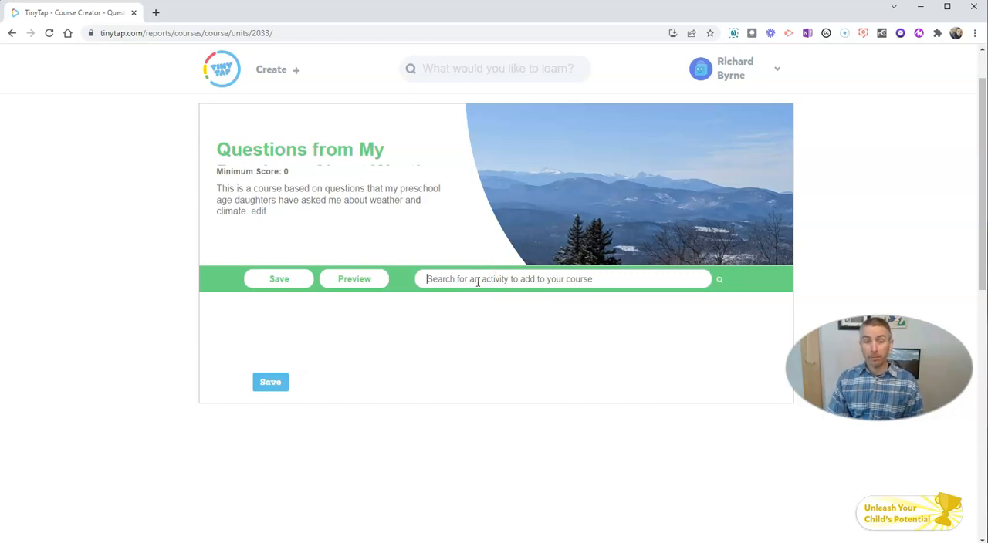
{"action": "type", "text": "s"}
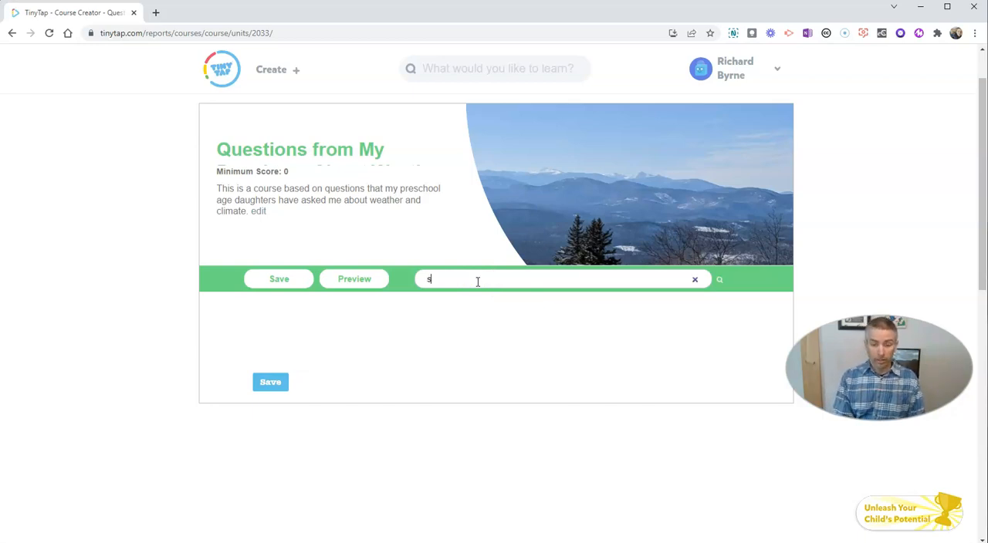
{"action": "type", "text": "snow"}
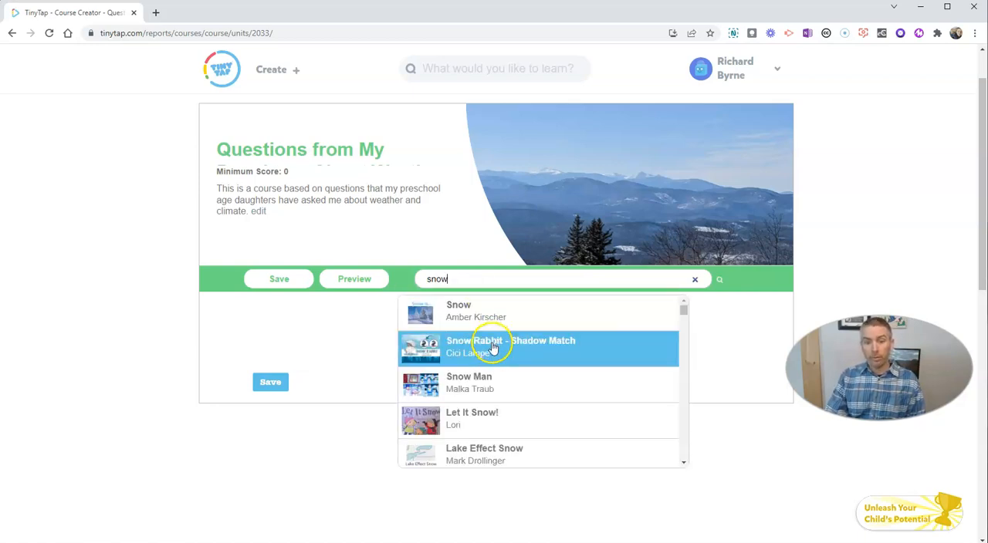
{"action": "scroll", "scroll_direction": "down", "scroll_amount": 3}
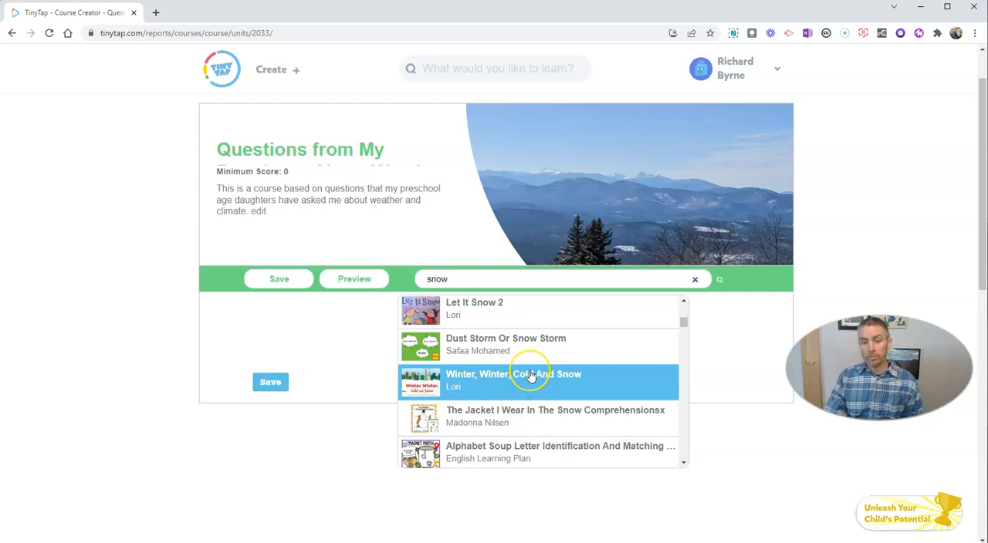
{"action": "scroll", "scroll_direction": "down", "scroll_amount": 3}
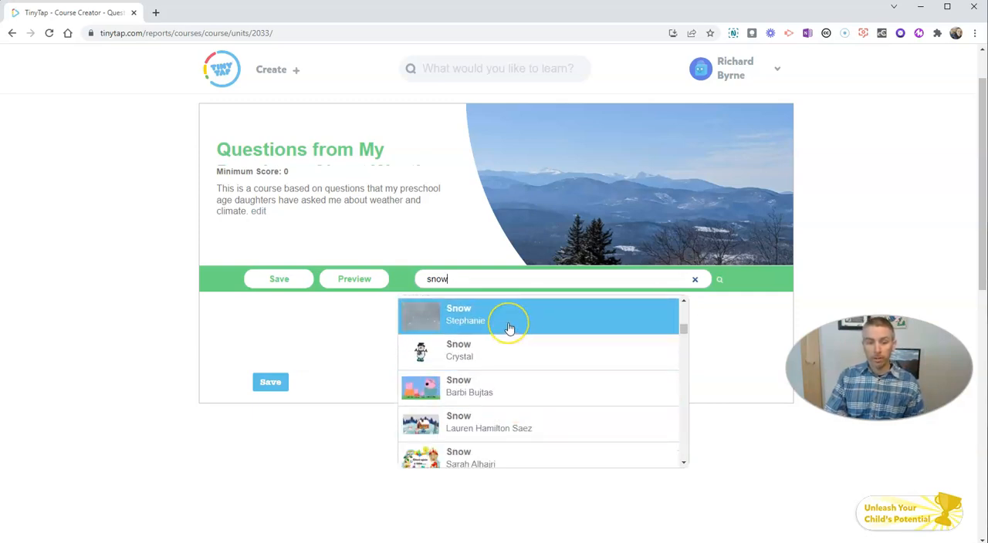
{"action": "left_click", "coordinate": [509, 314]}
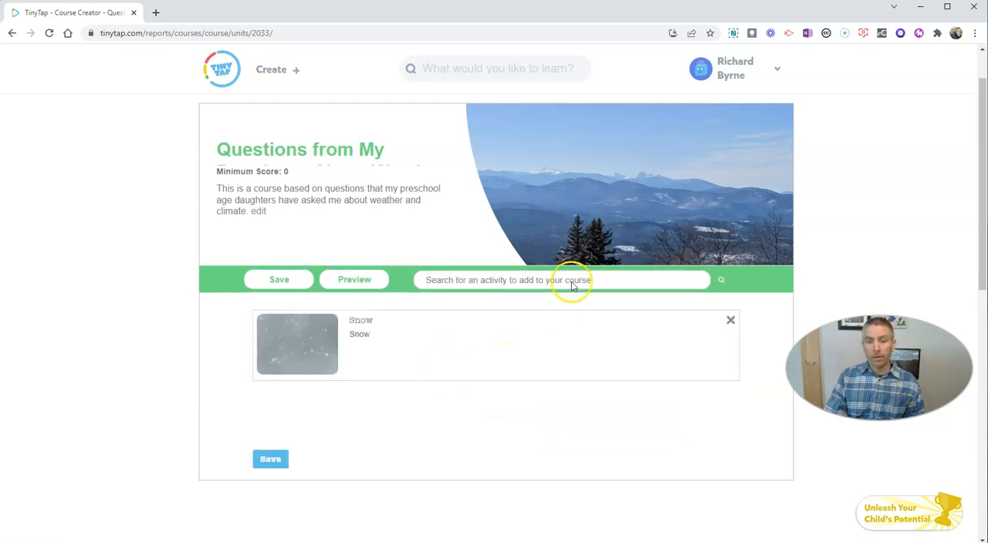
Step: Search 'snow' again and add the snowman Snow activity
{"action": "type", "text": "snow"}
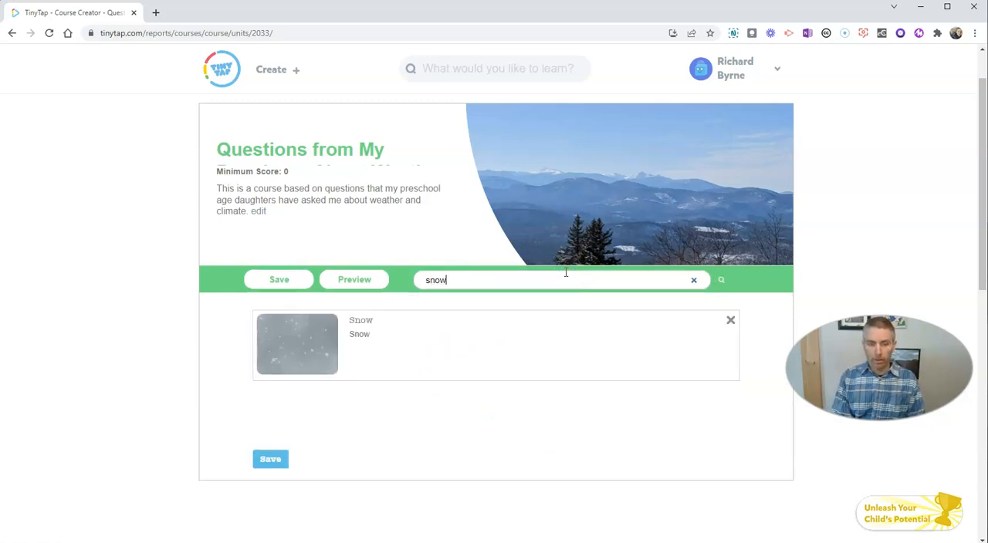
{"action": "left_click", "coordinate": [721, 280]}
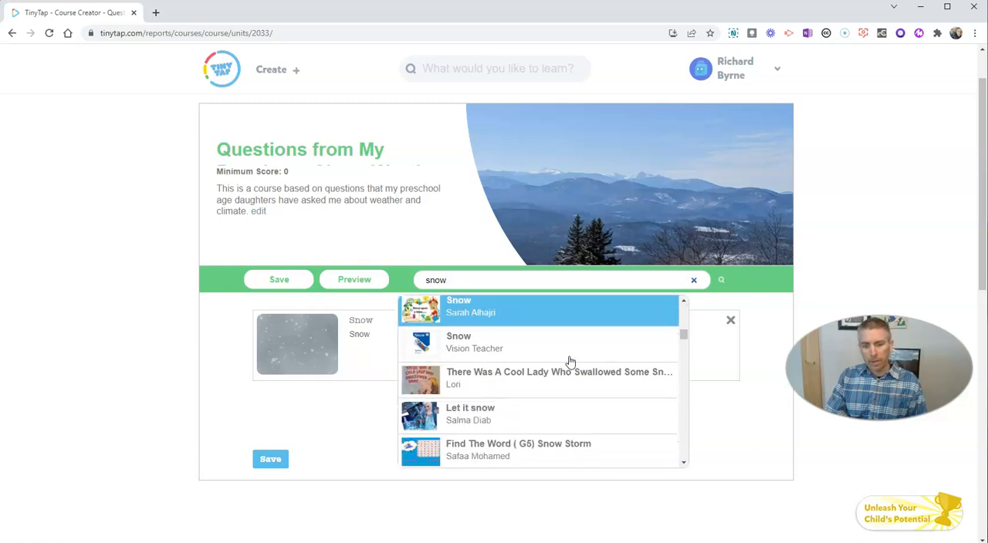
{"action": "scroll", "scroll_direction": "down", "scroll_amount": 3}
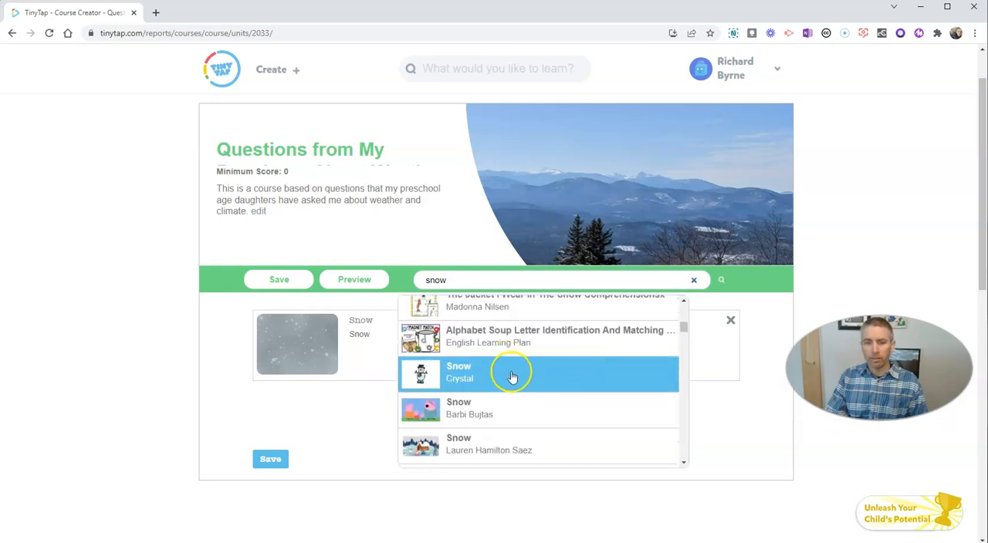
{"action": "left_click", "coordinate": [513, 373]}
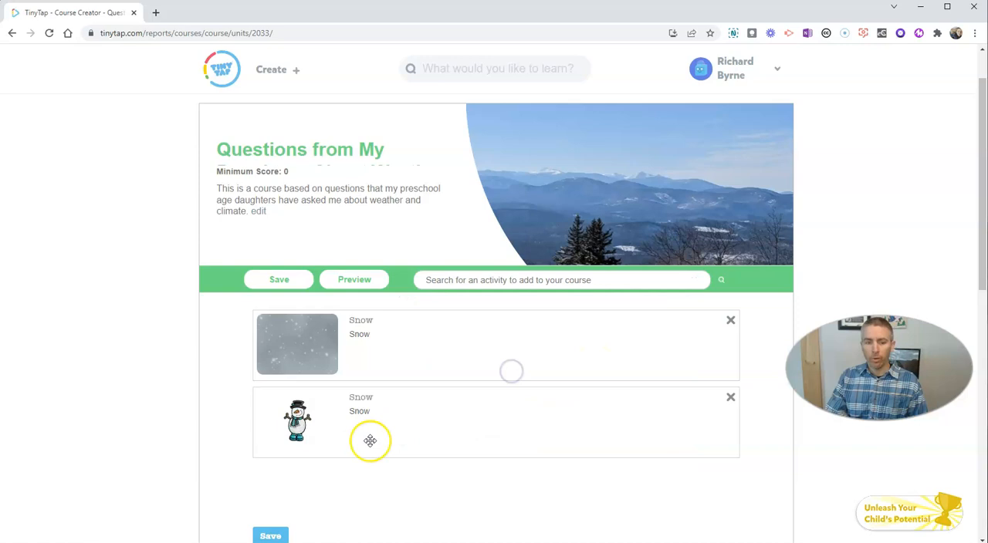
{"action": "scroll", "scroll_direction": "down", "scroll_amount": 3}
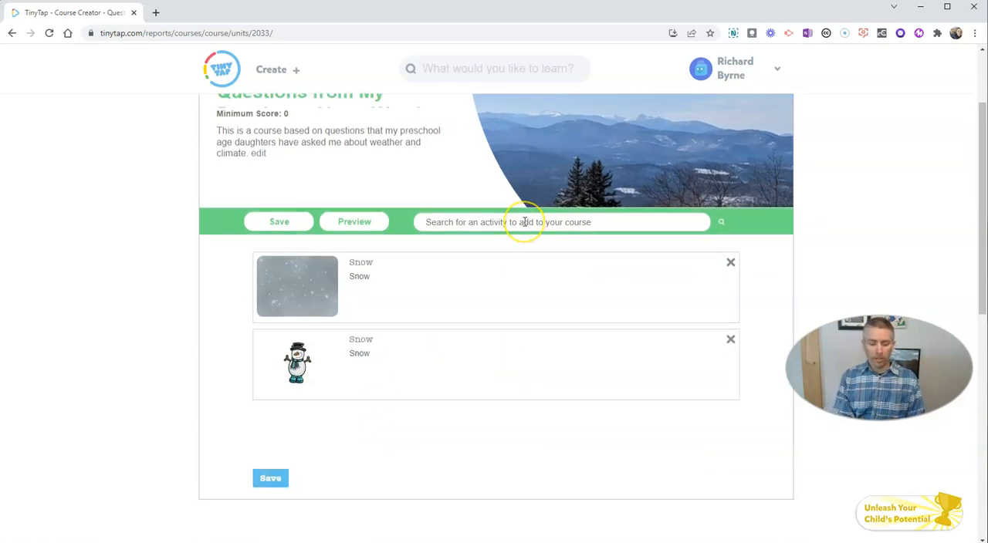
Step: Search 'rainbow' and drag Rainbow Facts to 20 above the two Snow units
{"action": "type", "text": "rainbows"}
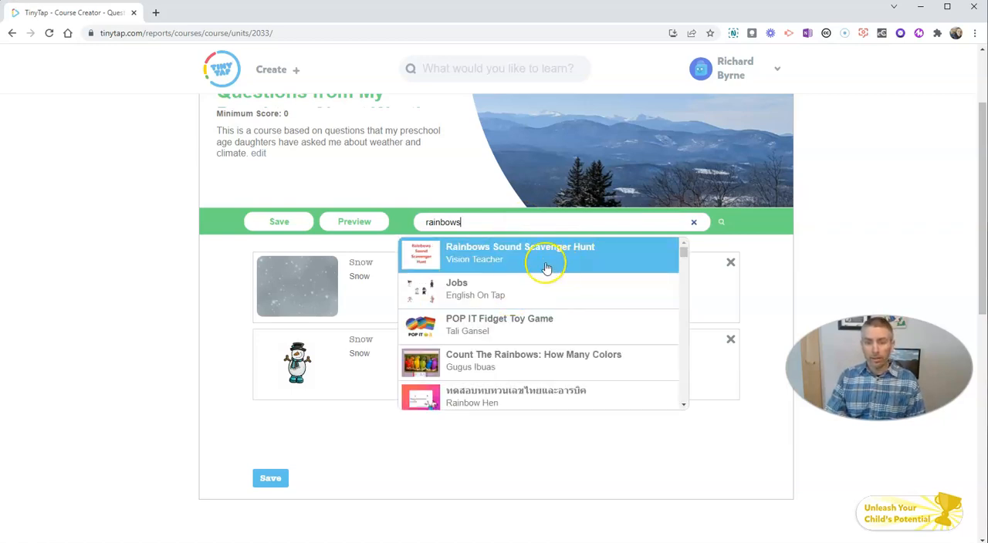
{"action": "scroll", "scroll_direction": "down", "scroll_amount": 3}
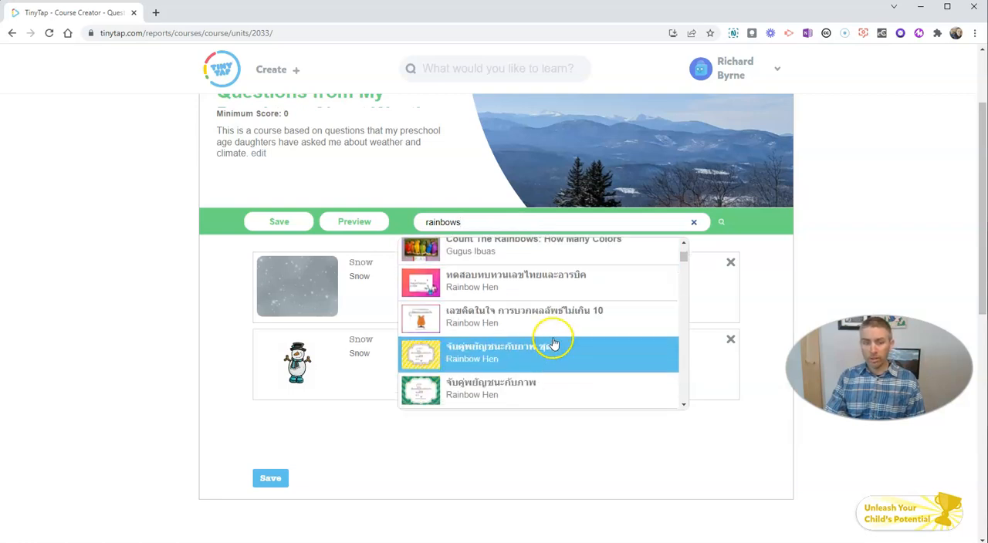
{"action": "scroll", "scroll_direction": "down", "scroll_amount": 3}
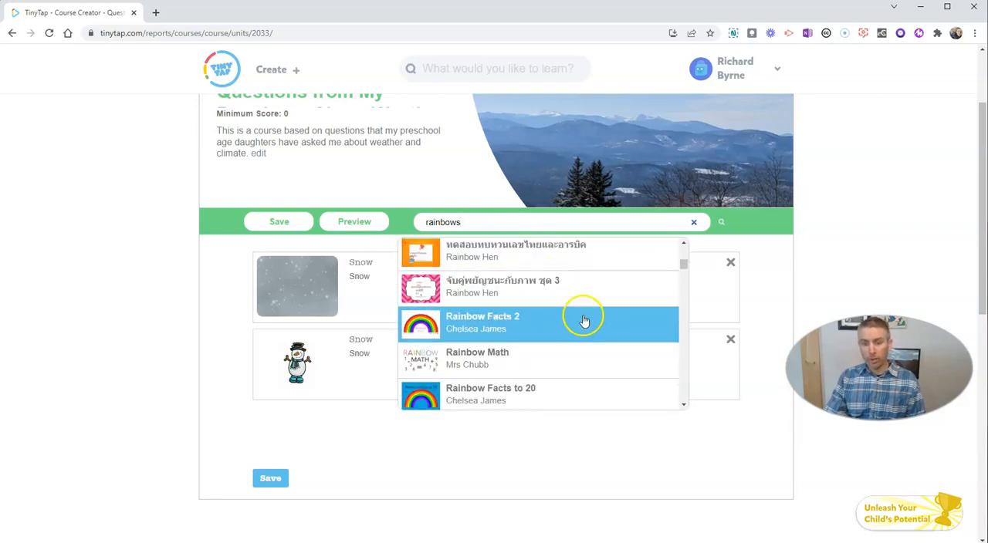
{"action": "scroll", "scroll_direction": "down", "scroll_amount": 3}
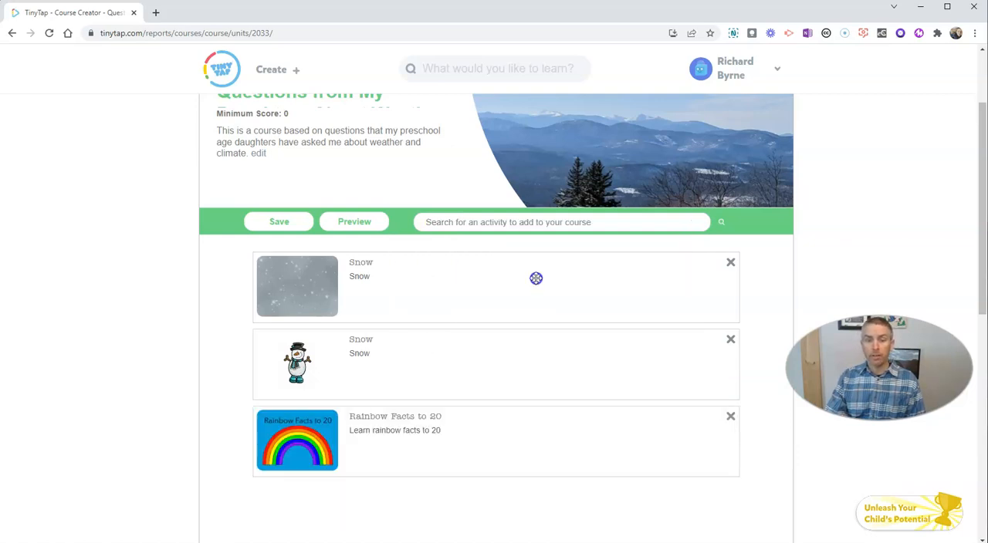
{"action": "mouse_move", "coordinate": [509, 434]}
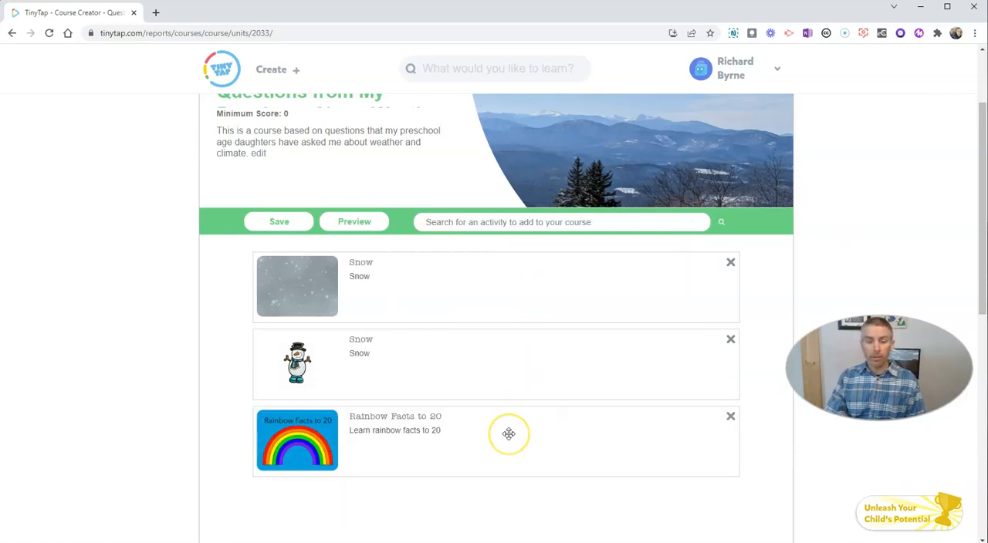
{"action": "left_click_drag", "start_coordinate": [509, 434], "coordinate": [508, 313]}
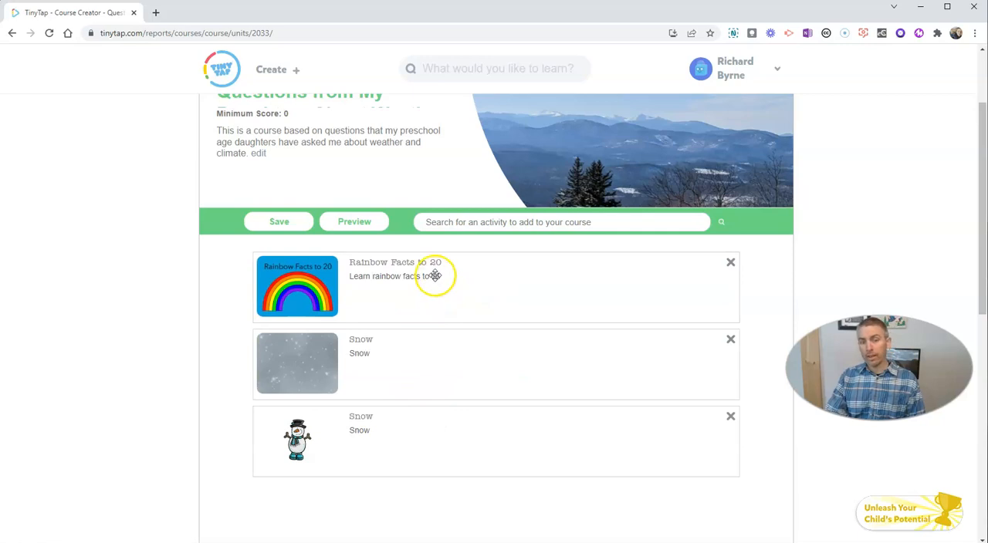
{"action": "scroll", "scroll_direction": "down", "scroll_amount": 3}
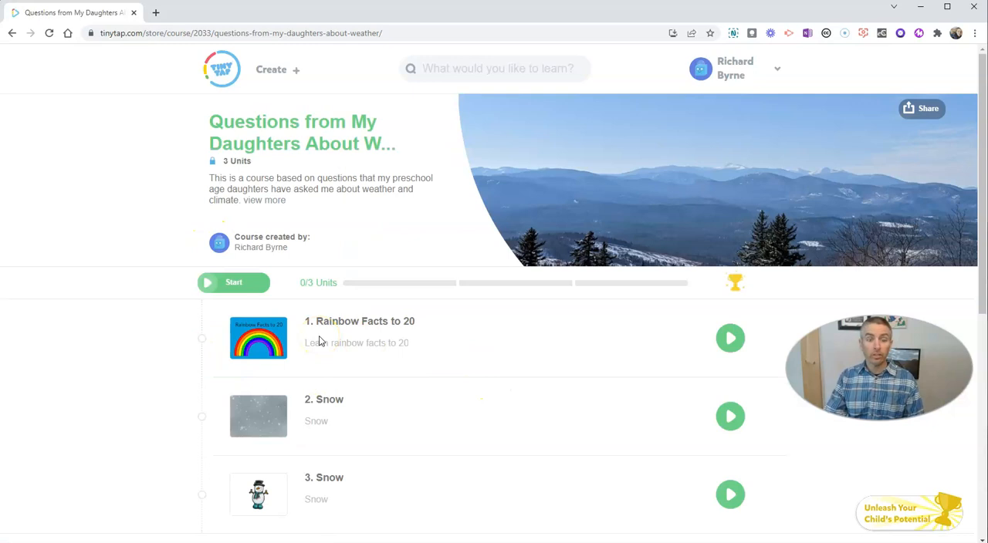
Step: Start the course, play Rainbow Facts to 20, then exit back to the course page
{"action": "scroll", "scroll_direction": "down", "scroll_amount": 3}
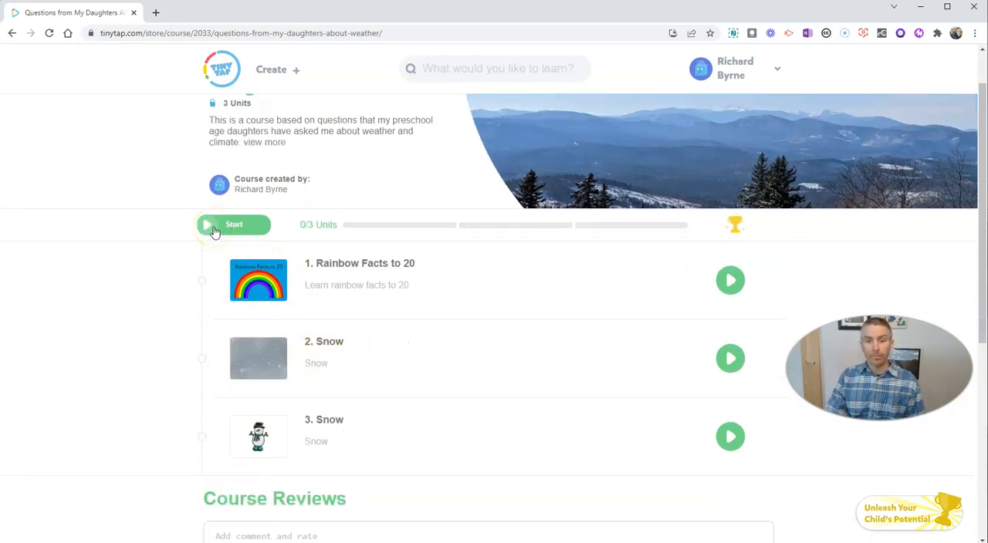
{"action": "left_click", "coordinate": [234, 224]}
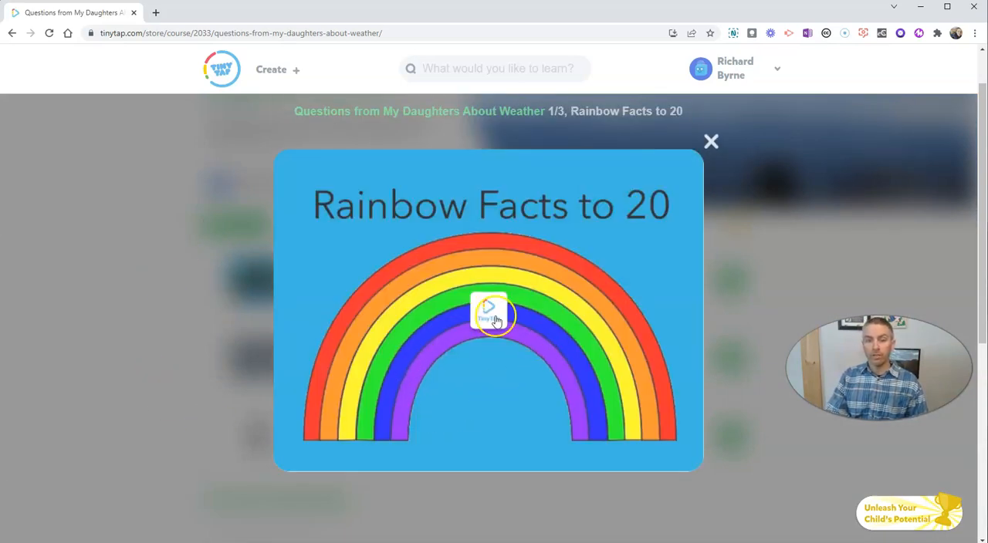
{"action": "left_click", "coordinate": [488, 312]}
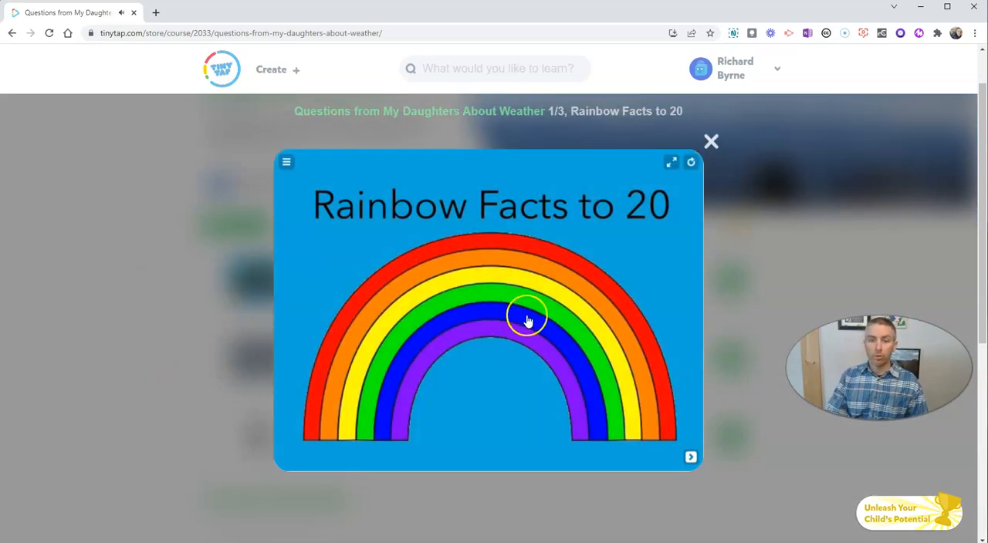
{"action": "mouse_move", "coordinate": [578, 268]}
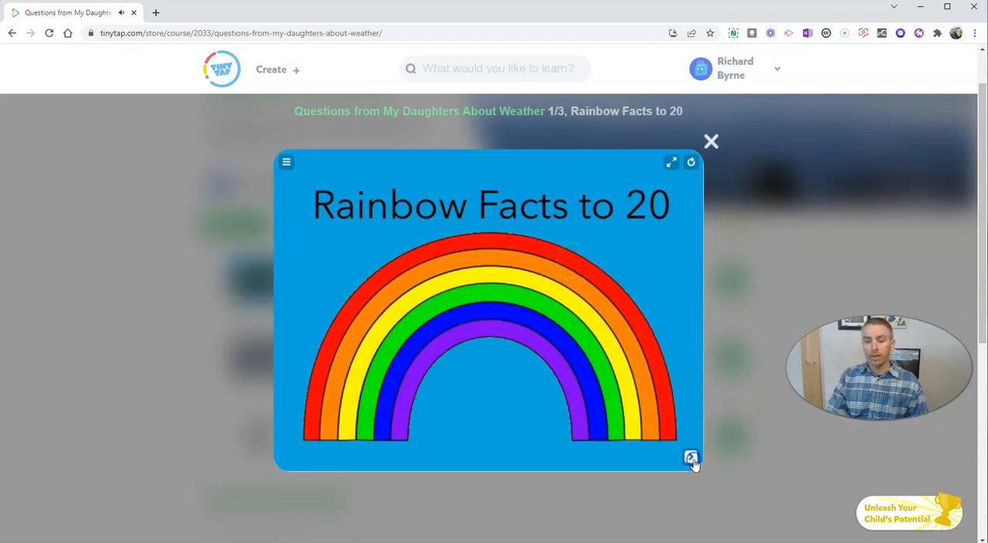
{"action": "left_click", "coordinate": [690, 457]}
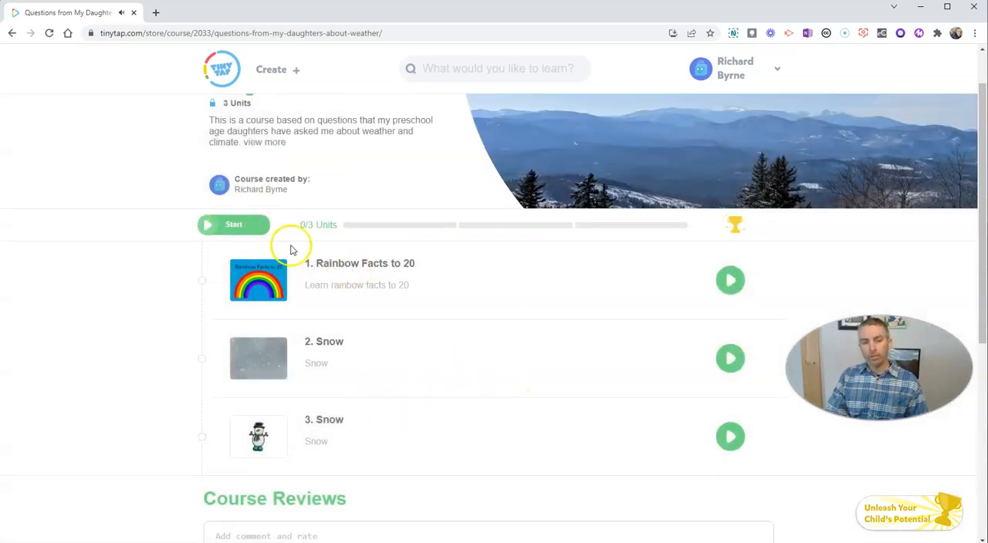
{"action": "mouse_move", "coordinate": [357, 240]}
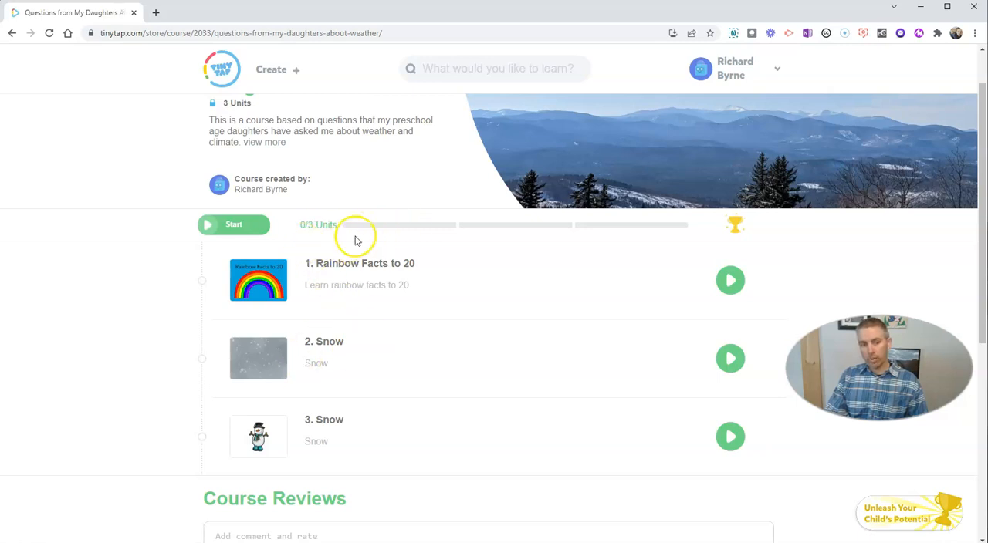
{"action": "mouse_move", "coordinate": [429, 309]}
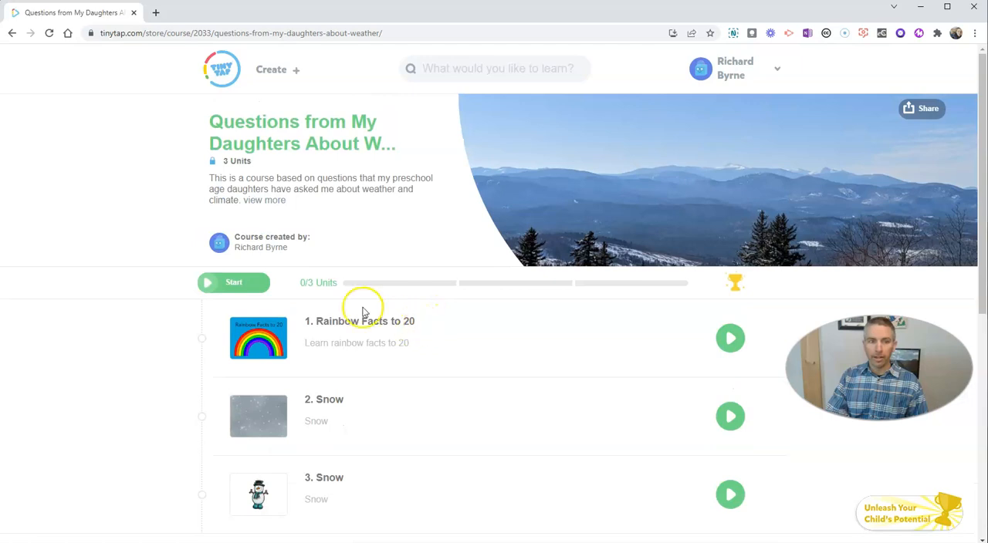
{"action": "scroll", "scroll_direction": "down", "scroll_amount": 3}
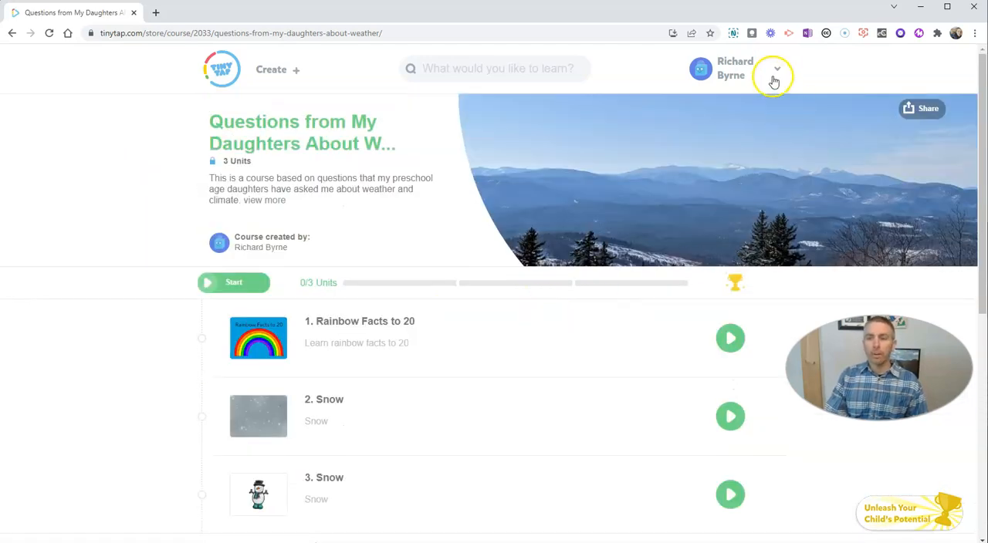
Step: Open Courses from the account menu and open the weather course for editing
{"action": "left_click", "coordinate": [775, 69]}
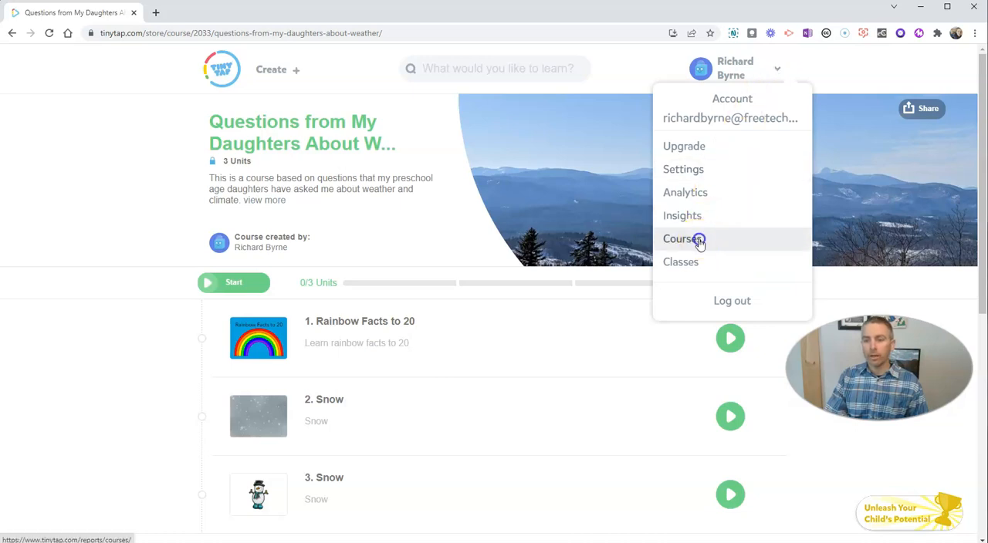
{"action": "left_click", "coordinate": [677, 238]}
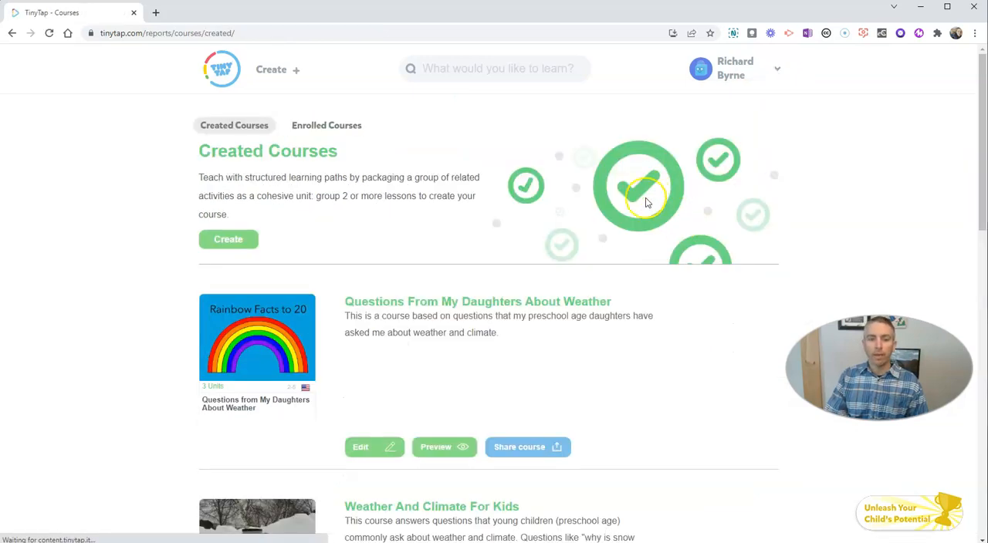
{"action": "mouse_move", "coordinate": [488, 362]}
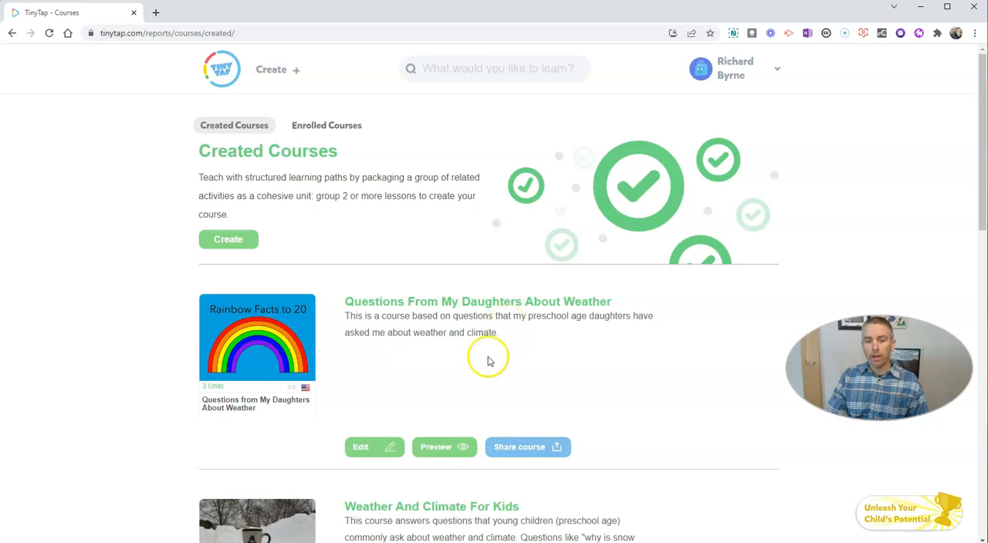
{"action": "left_click", "coordinate": [518, 447]}
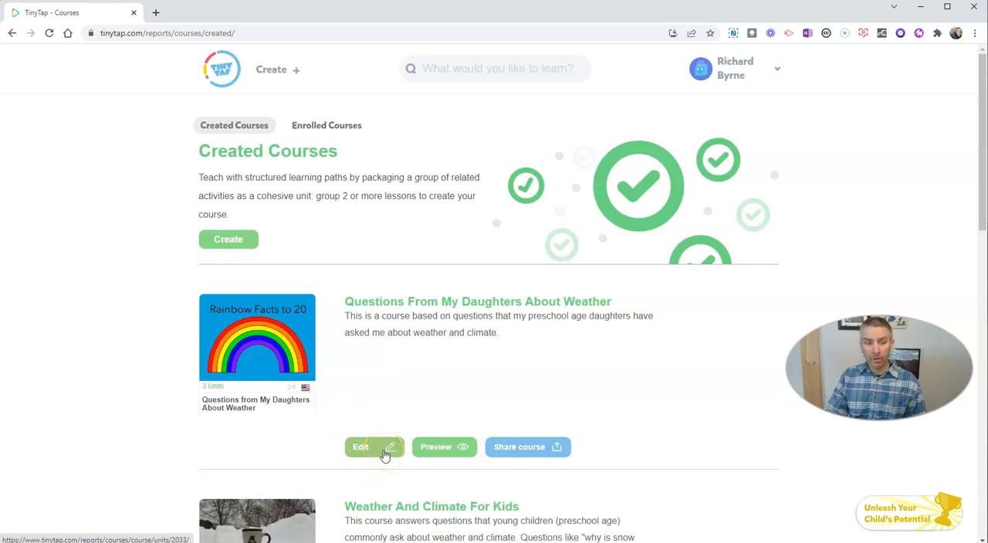
{"action": "left_click", "coordinate": [361, 447]}
{"action": "type", "text": "c"}
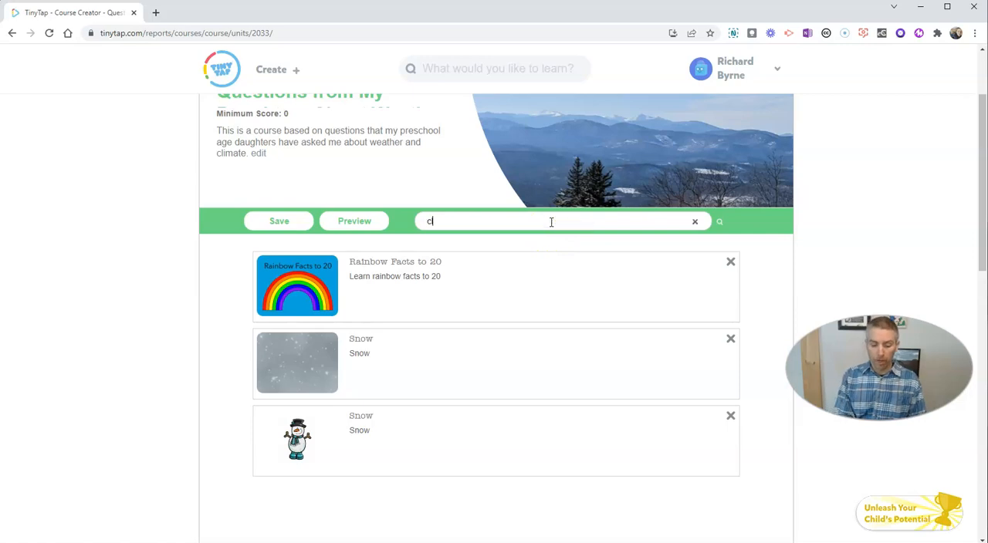
Step: Search 'clouds', add Rain and Clouds as the fourth unit, and save
{"action": "type", "text": "louds"}
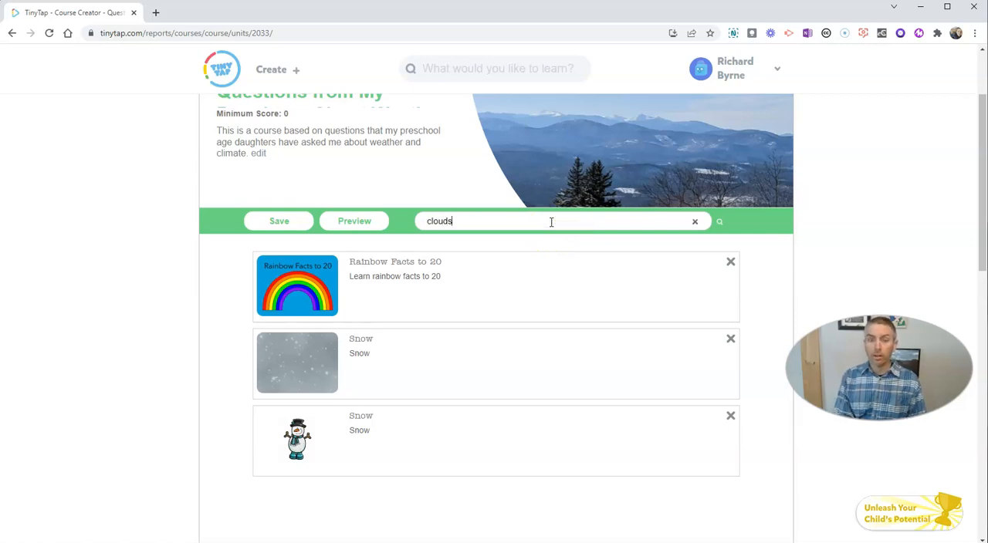
{"action": "left_click", "coordinate": [551, 221]}
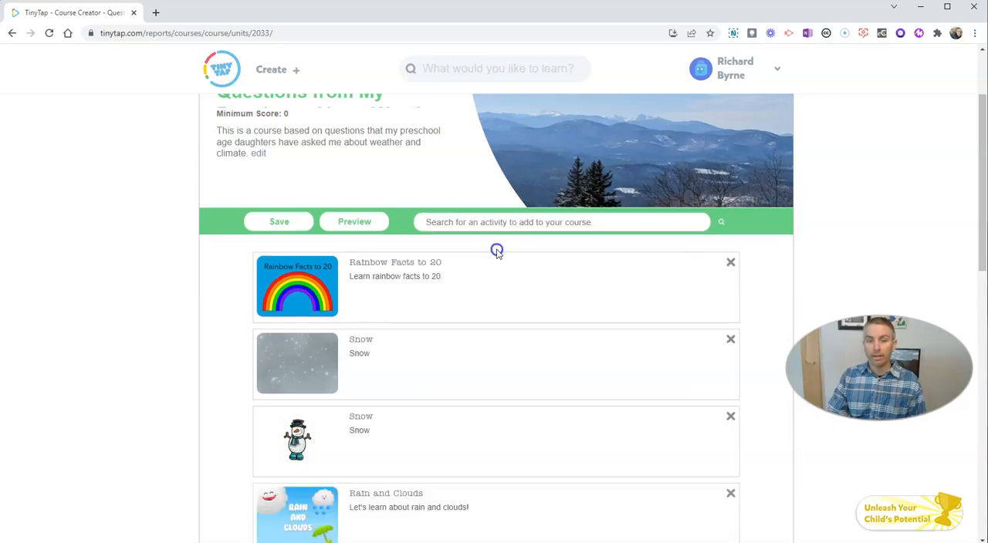
{"action": "scroll", "scroll_direction": "down", "scroll_amount": 3}
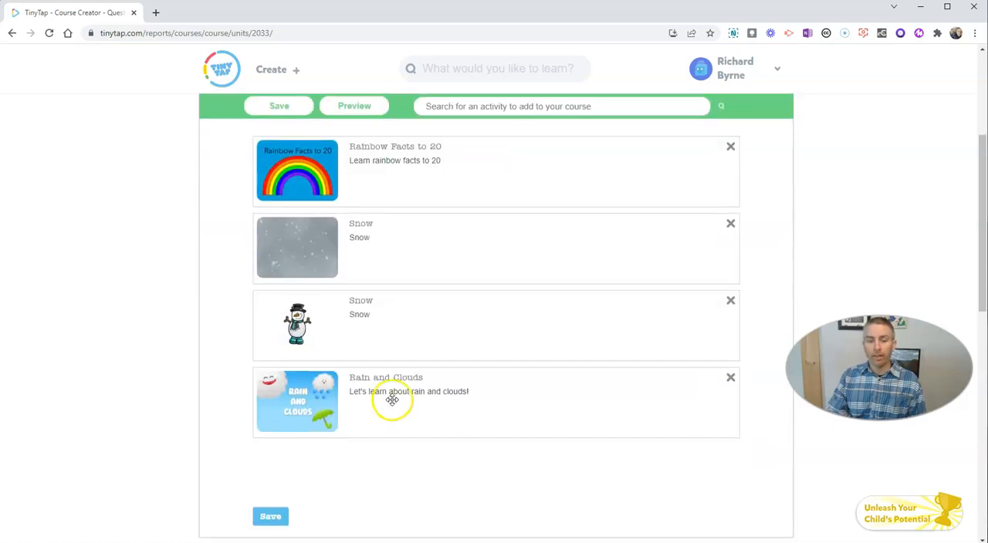
{"action": "left_click", "coordinate": [270, 516]}
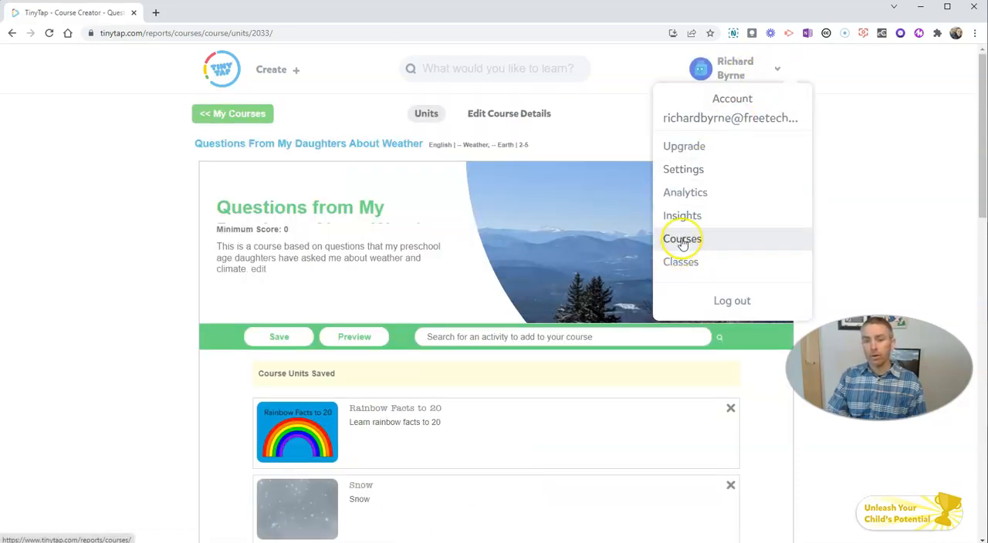
Step: Choose Courses from the account menu to see the weather course with 4 units
{"action": "left_click", "coordinate": [682, 238]}
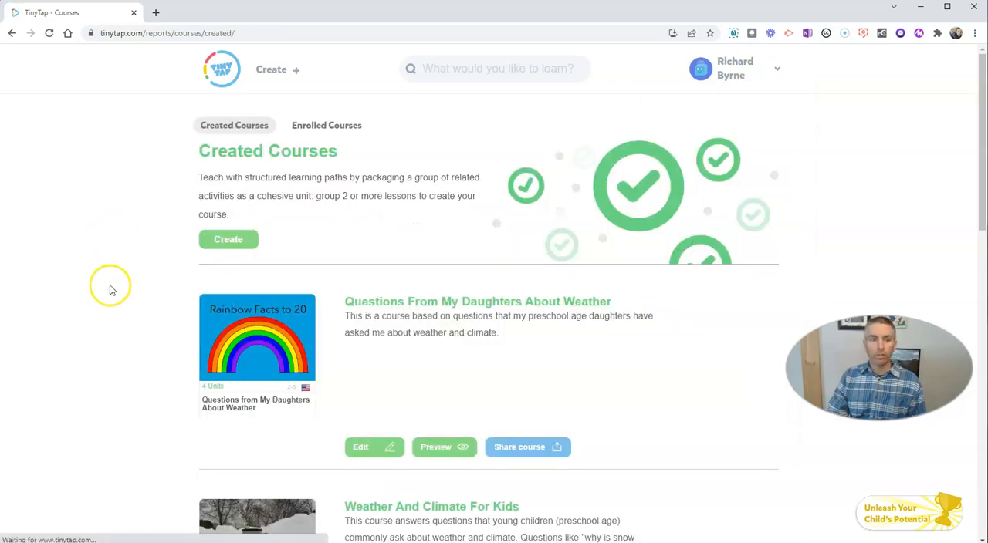
{"action": "mouse_move", "coordinate": [505, 309]}
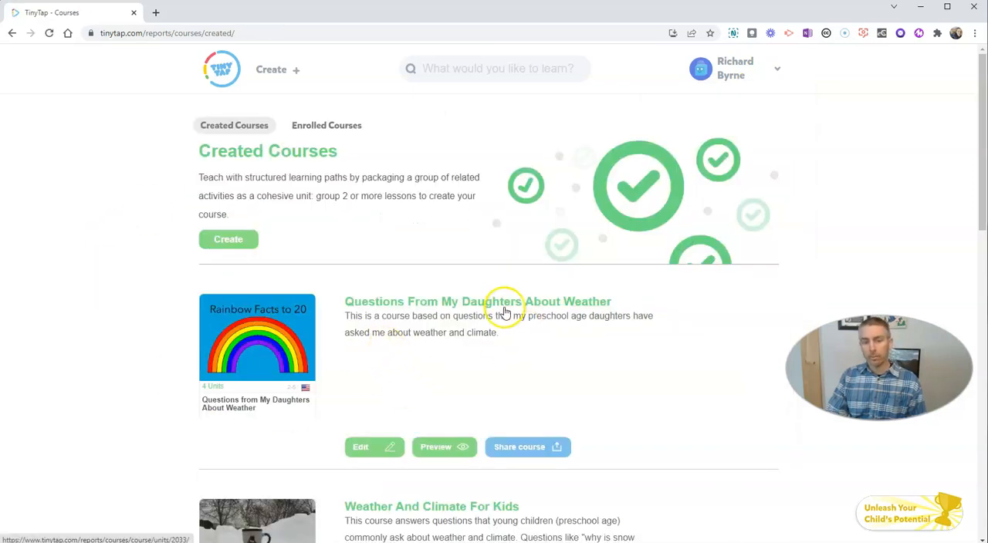